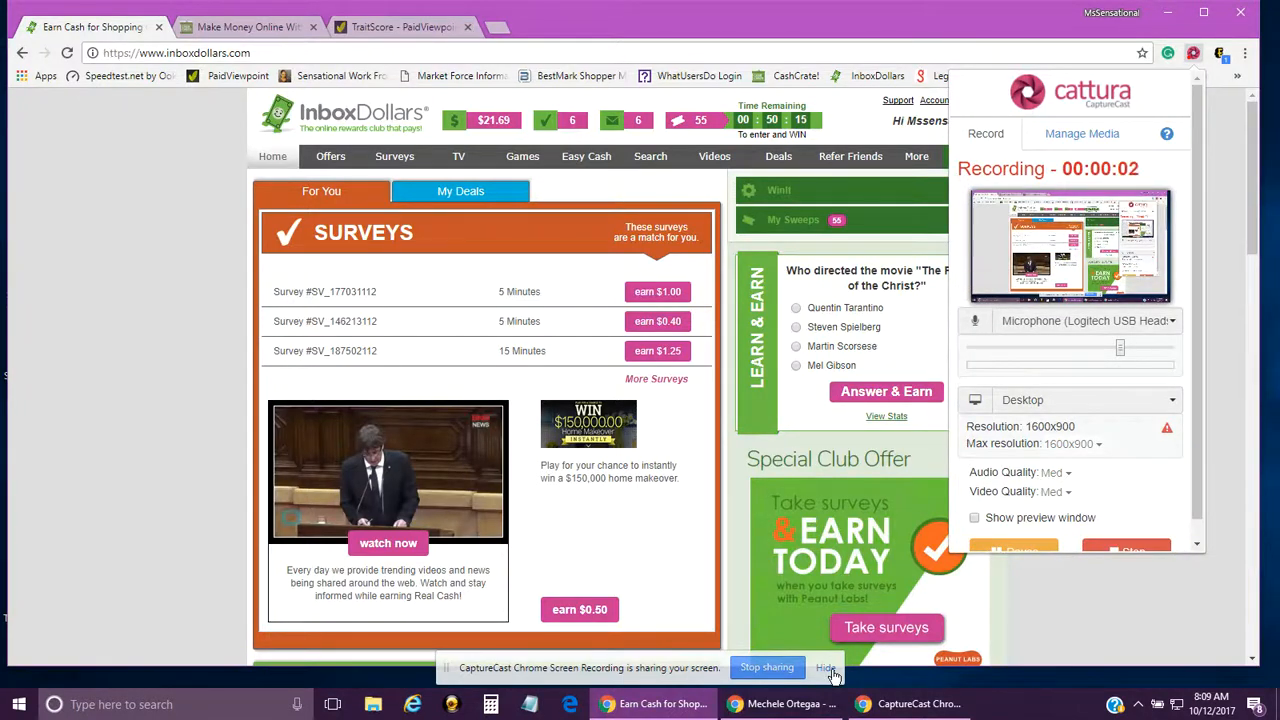
Navigate in InboxDollars to the Offers > All Offers page listing paid offer cards.
click(826, 668)
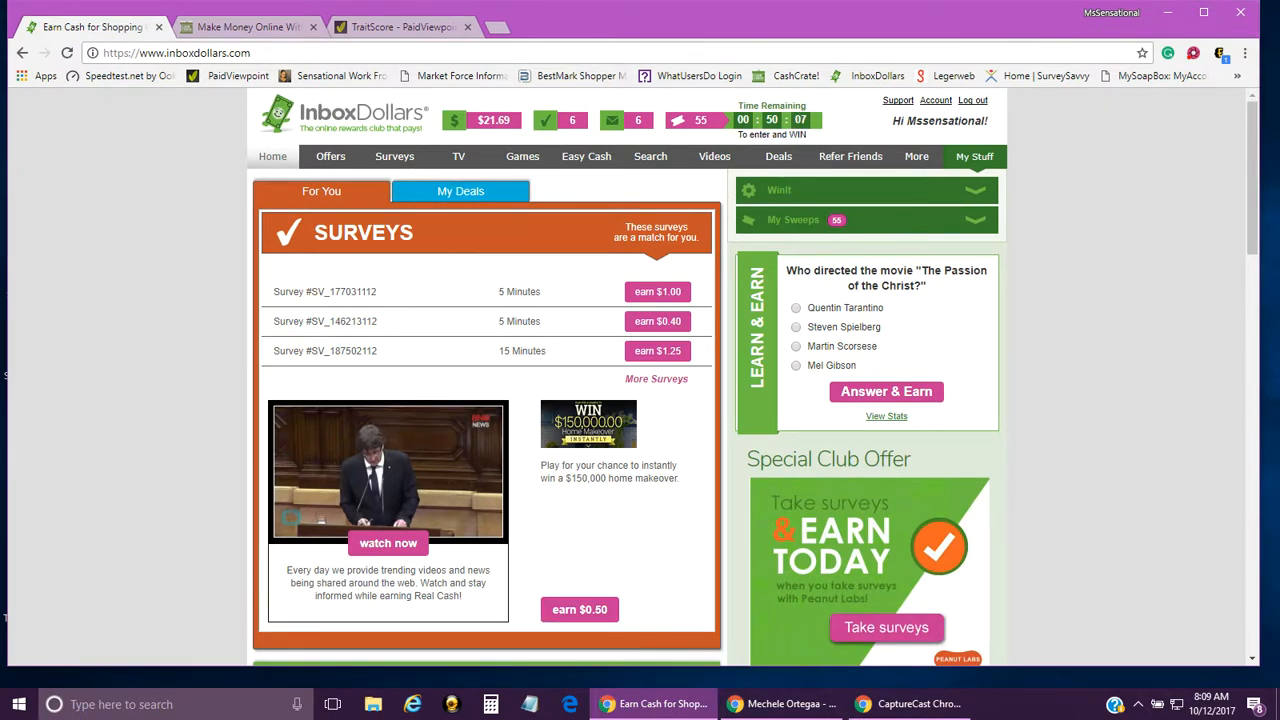
click(1212, 694)
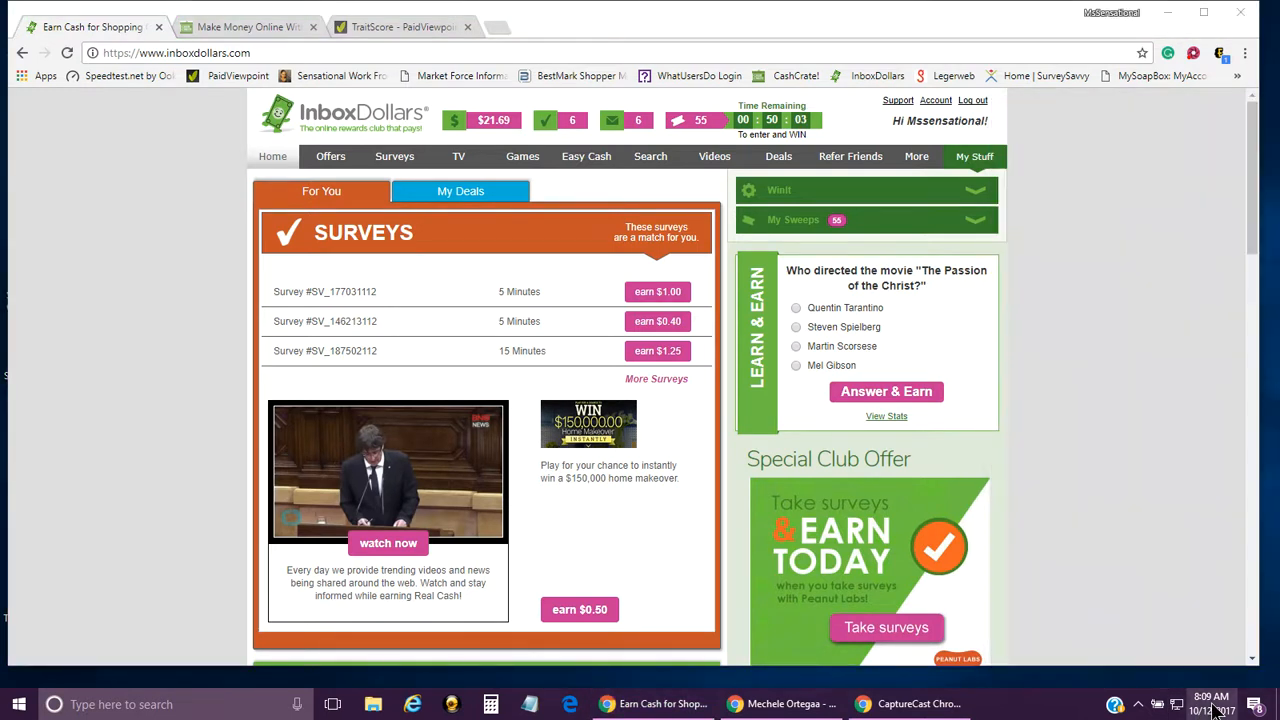
mouse_move(906, 340)
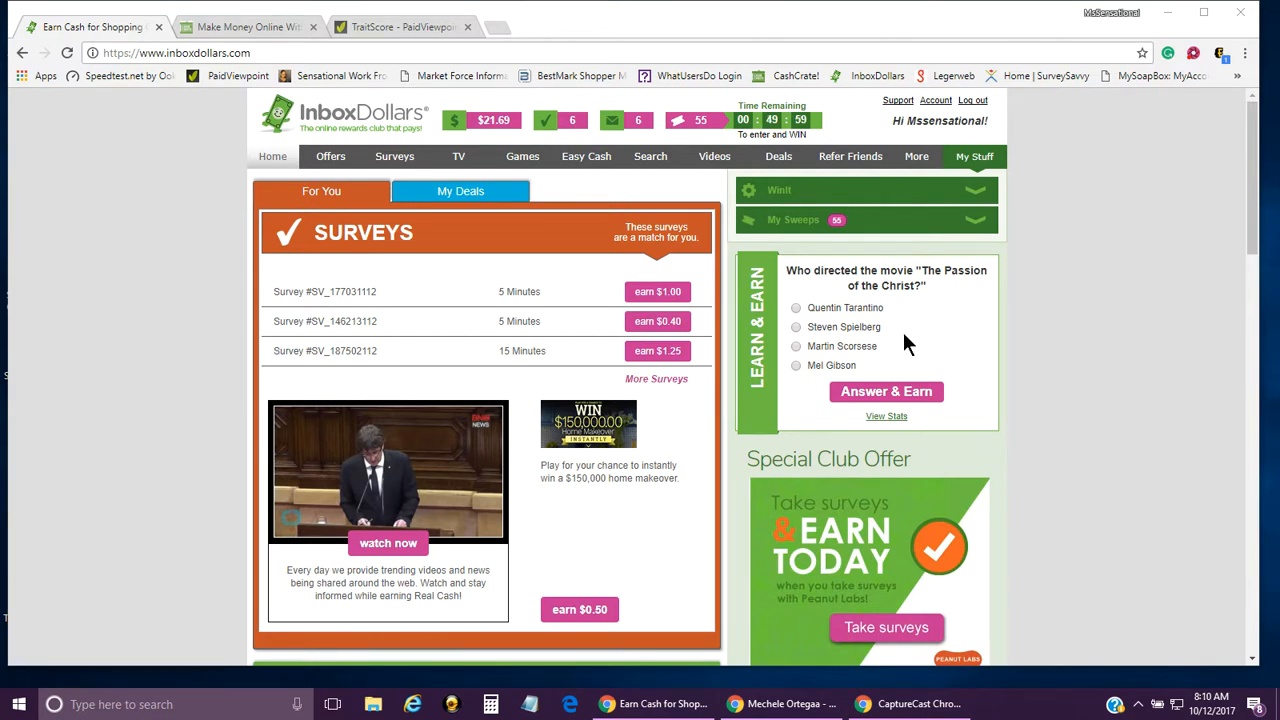
mouse_move(1042, 374)
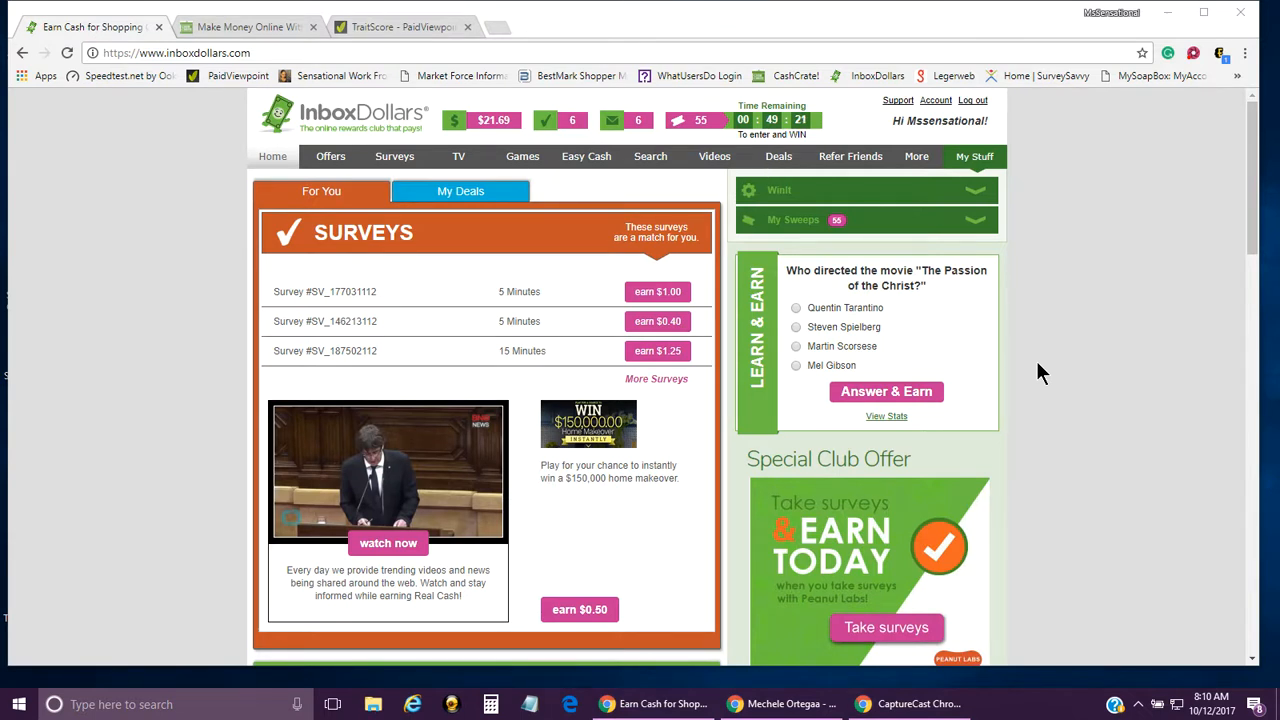
mouse_move(542, 198)
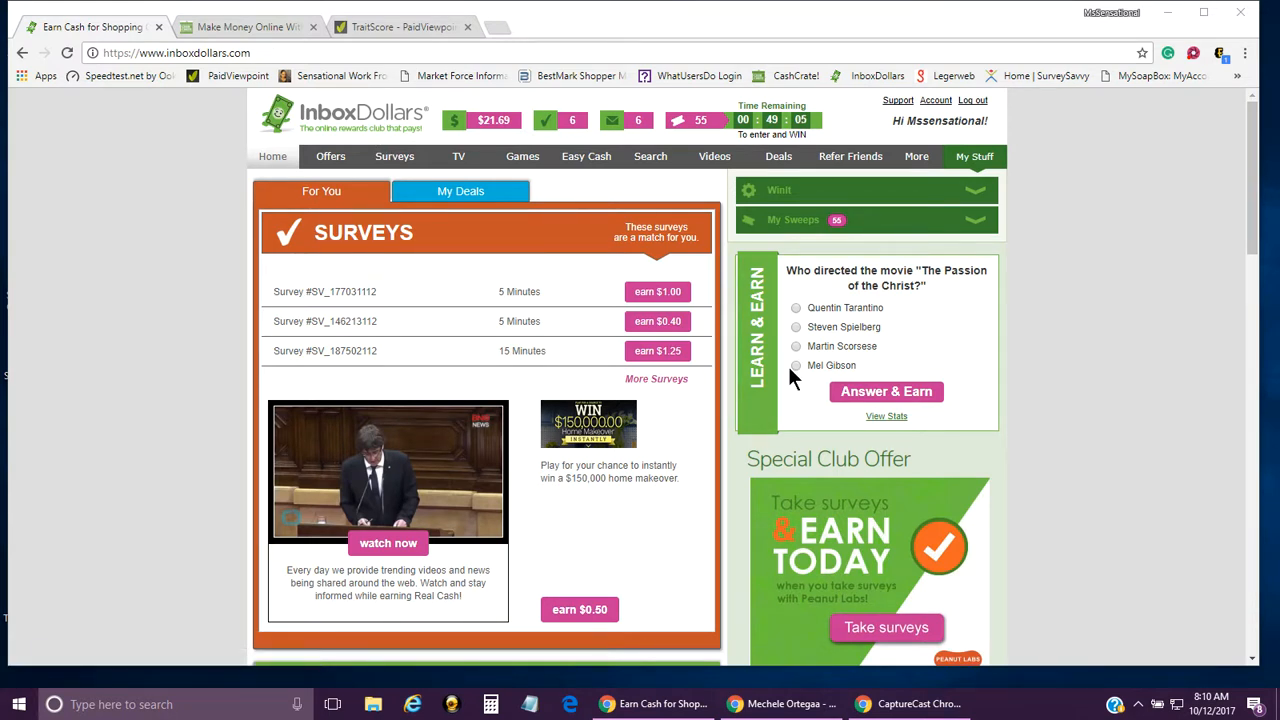
mouse_move(640, 368)
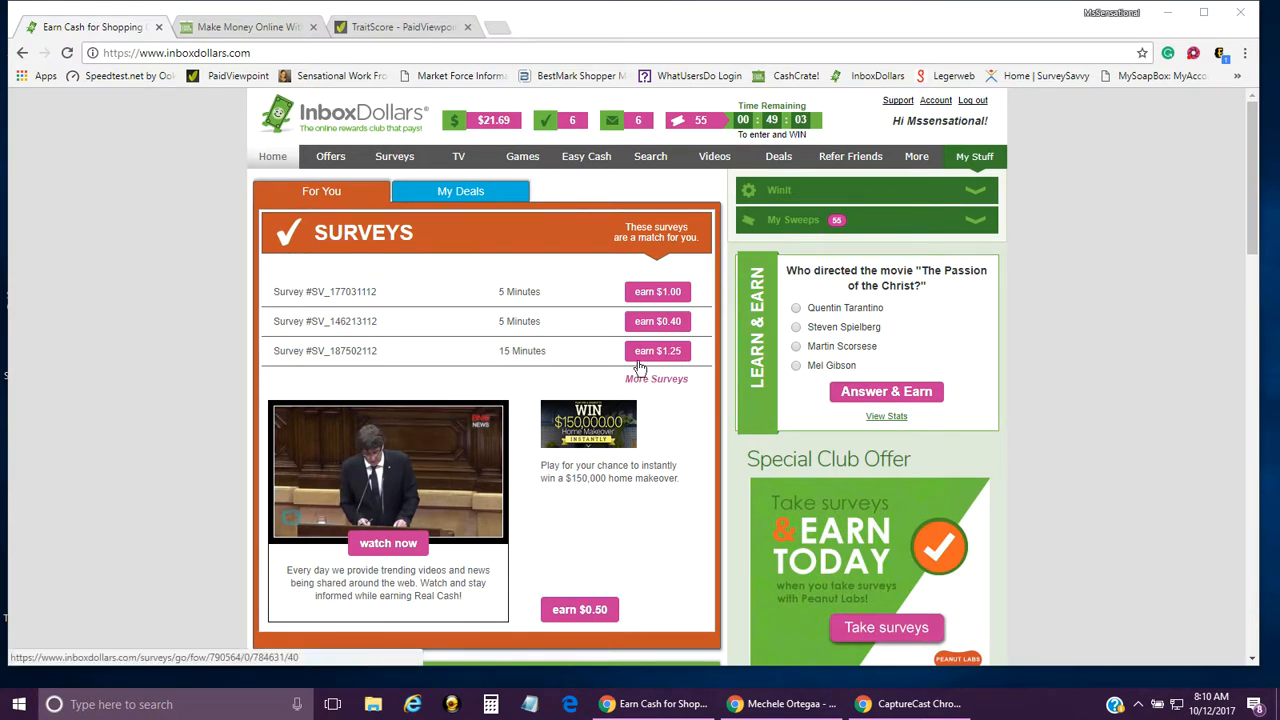
click(332, 156)
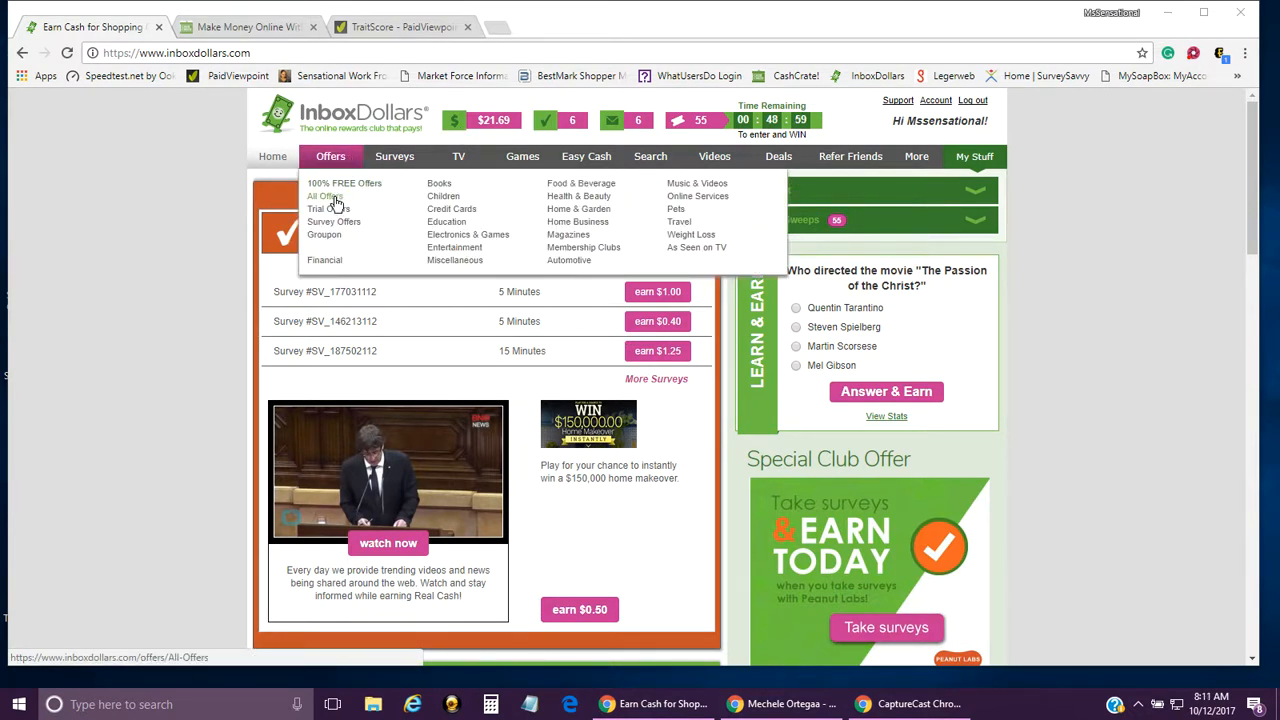
click(320, 196)
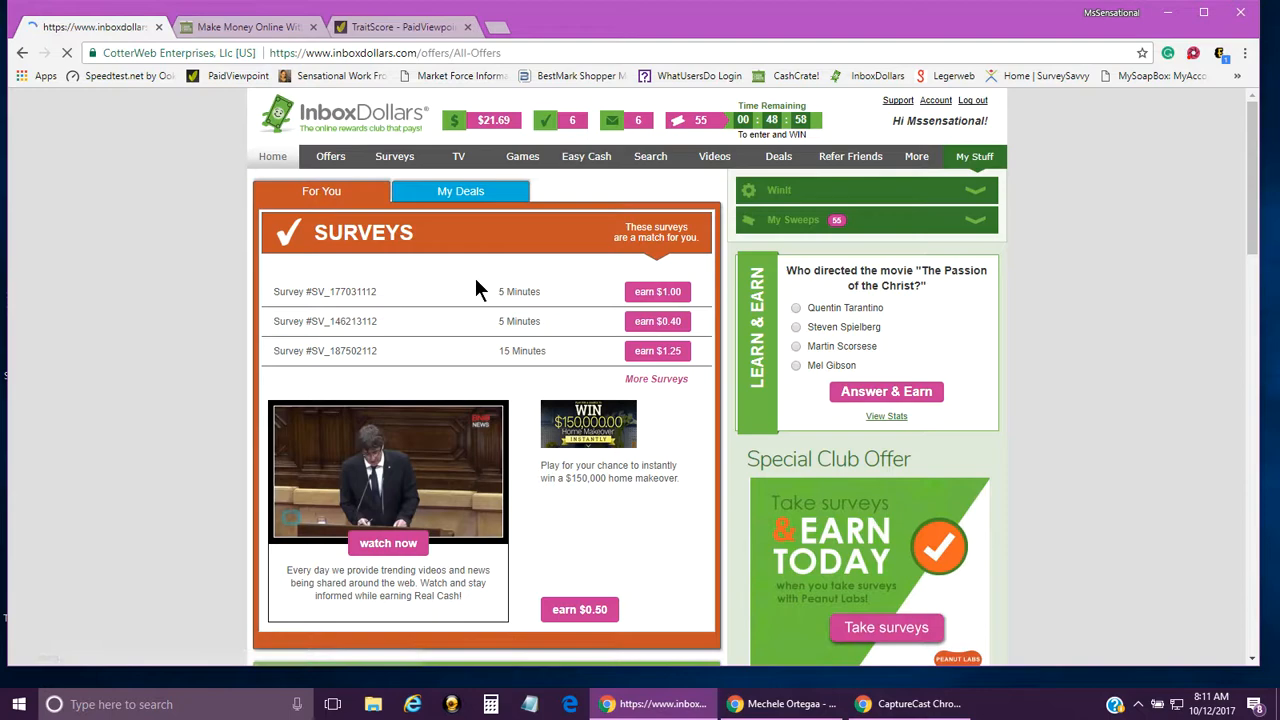
click(330, 156)
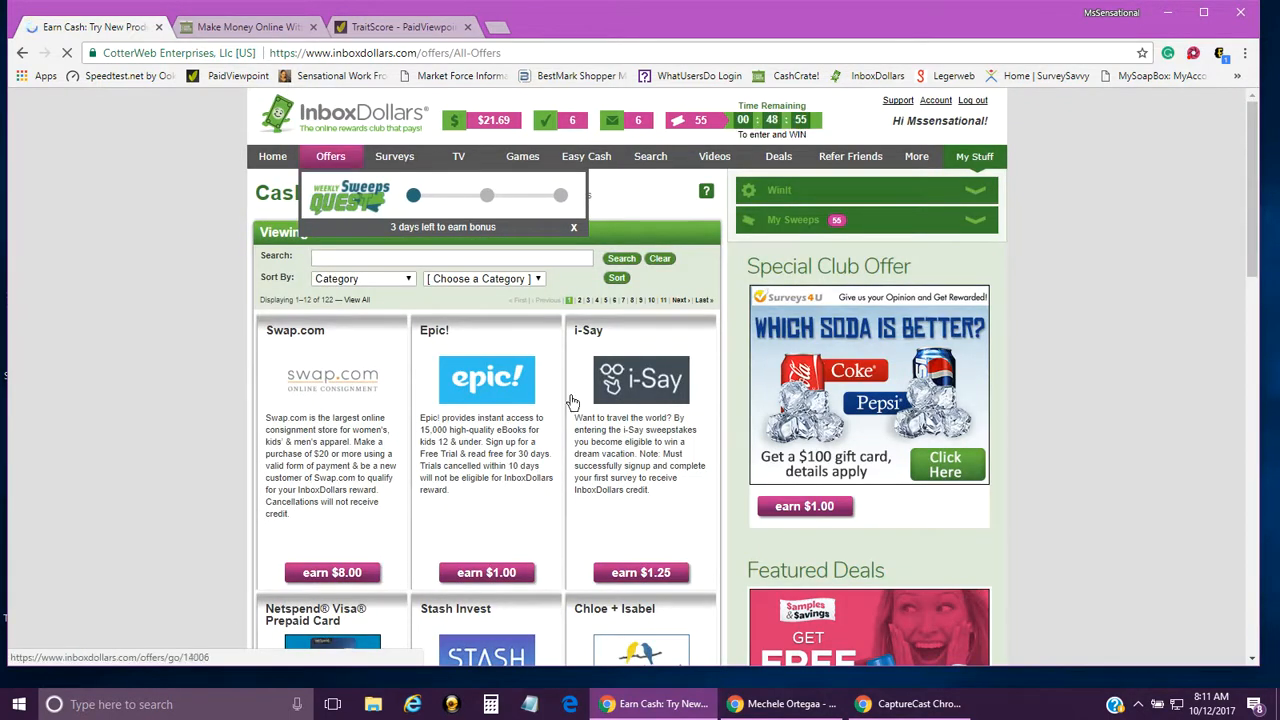
Look through the offer cards such as Swap.com, Epic!, i-Say and Stash, then return to the top.
scroll(down, 3)
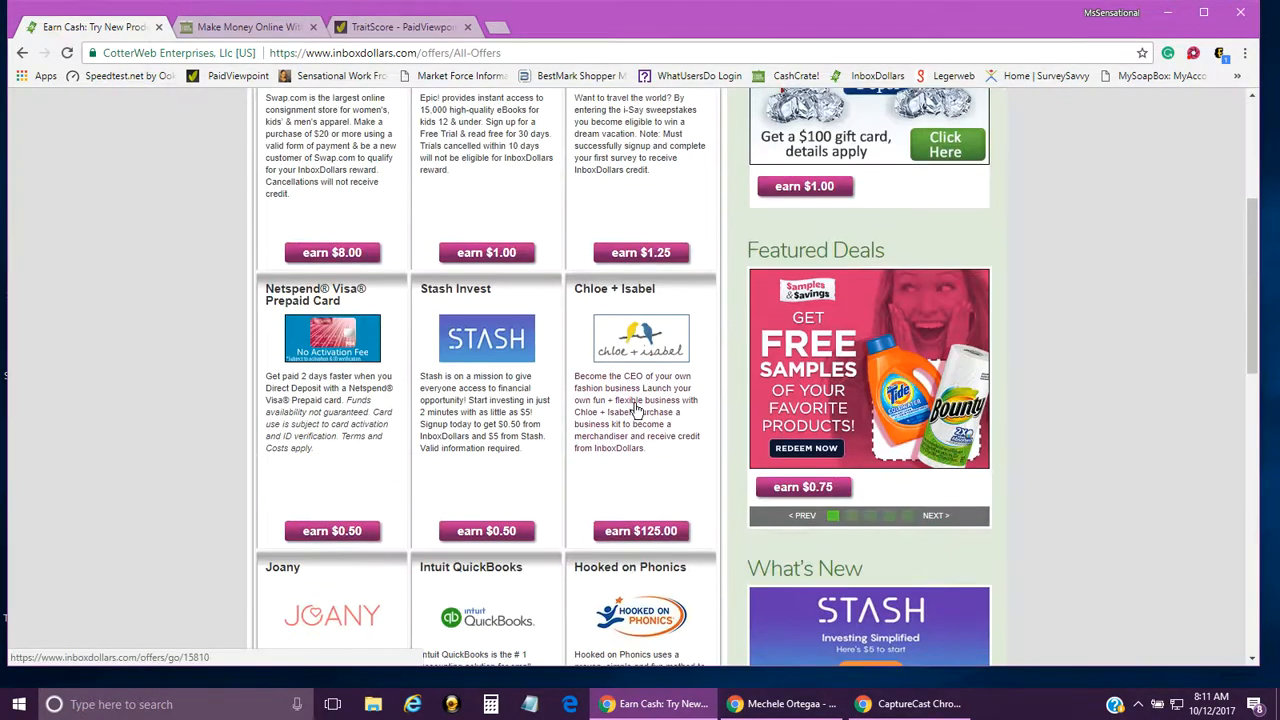
scroll(up, 3)
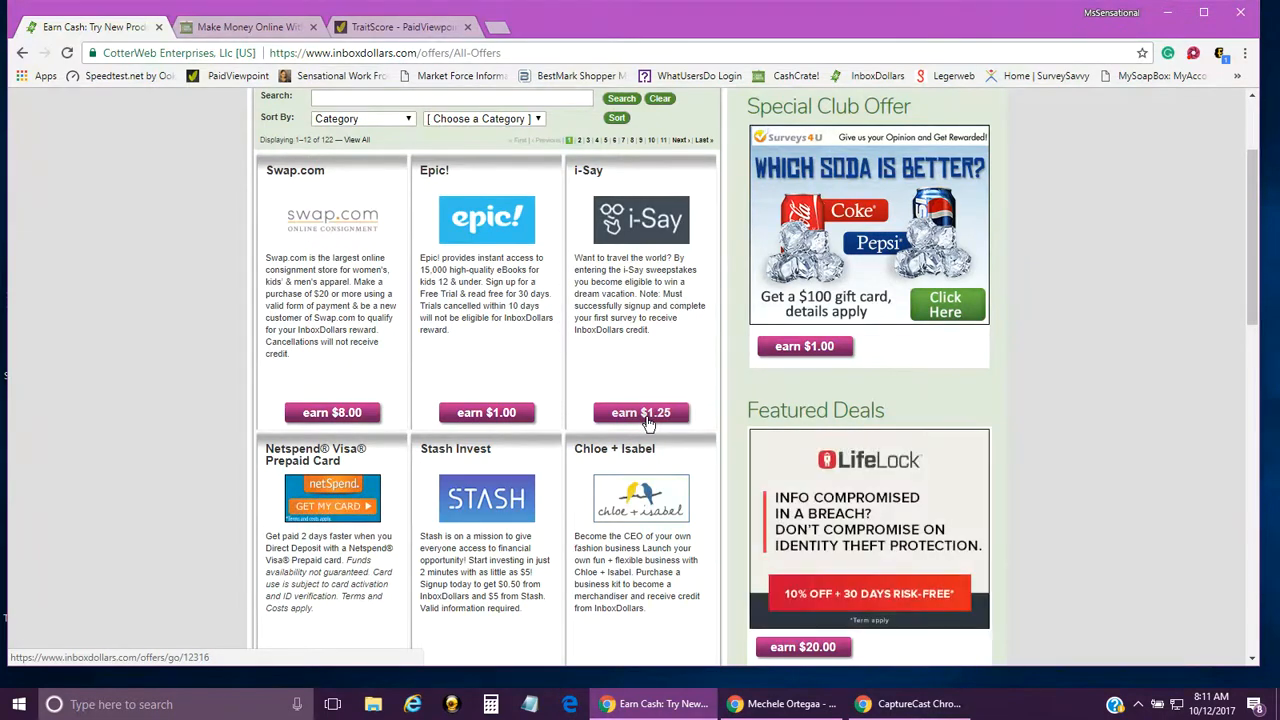
scroll(down, 3)
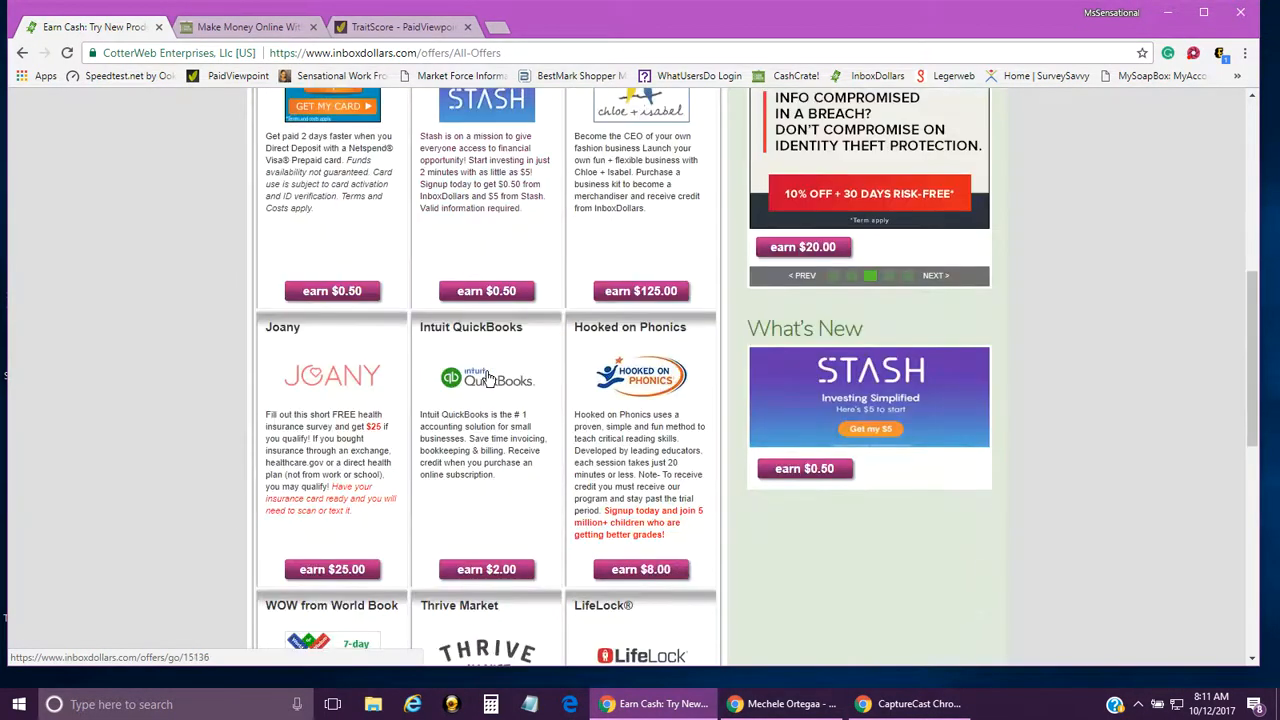
scroll(down, 3)
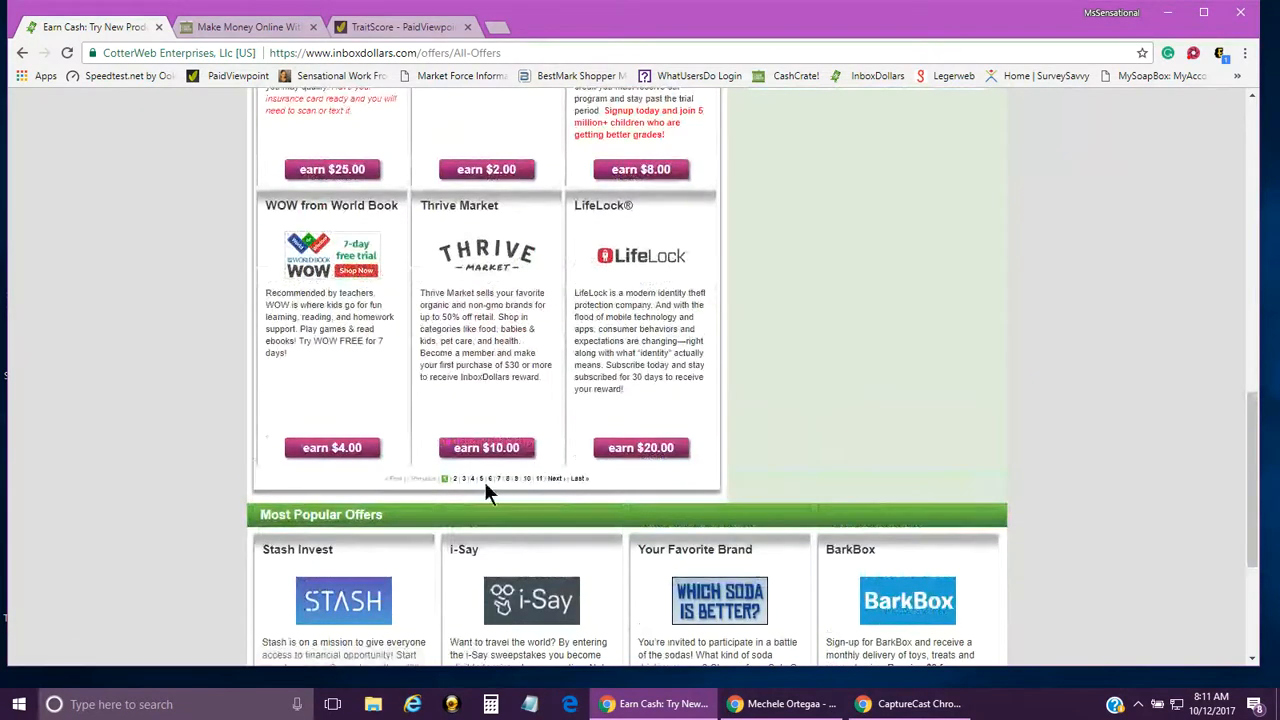
scroll(up, 3)
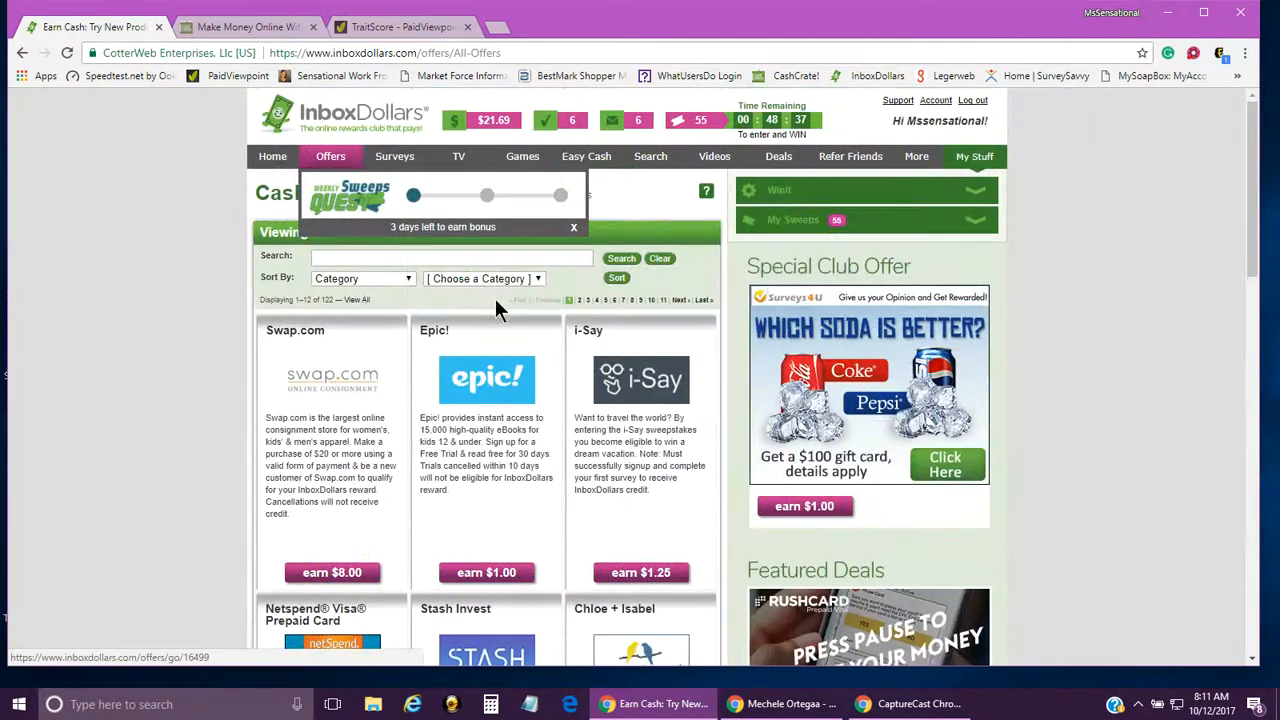
Sort the offers by Payout Amount, High to Low, led by Chloe + Isabel, Lyft and Airbnb.
click(482, 278)
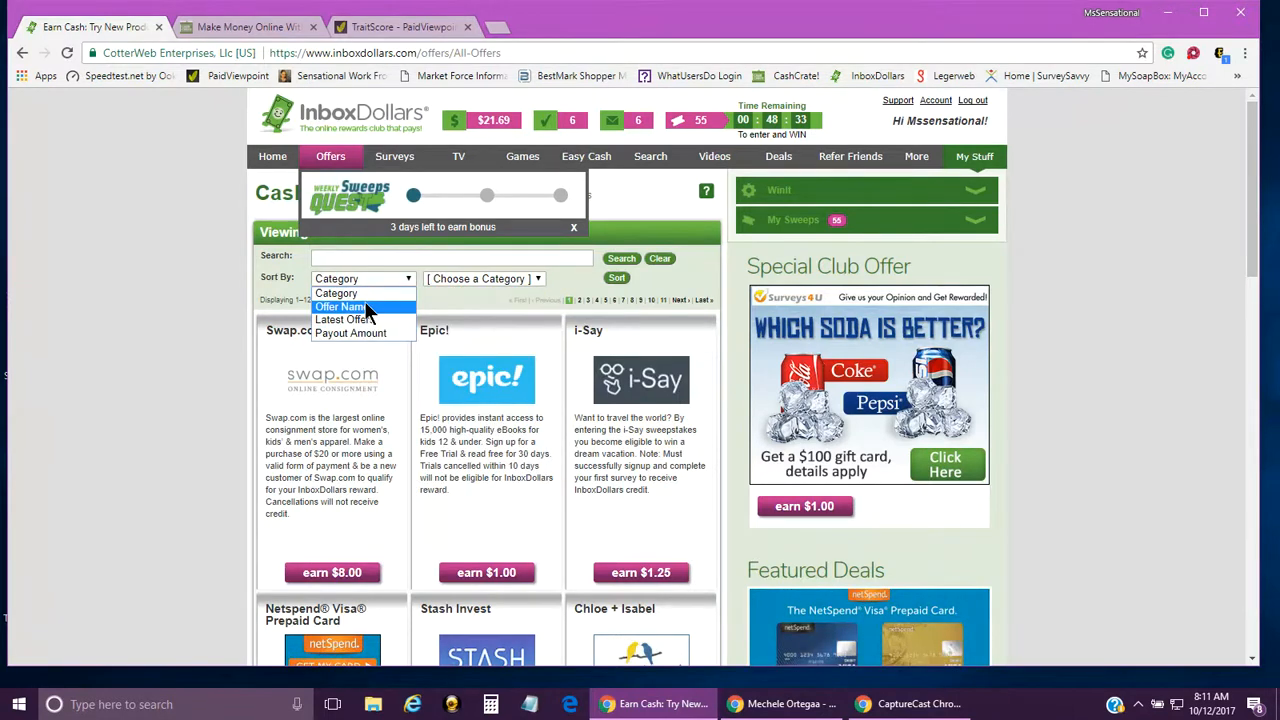
click(352, 332)
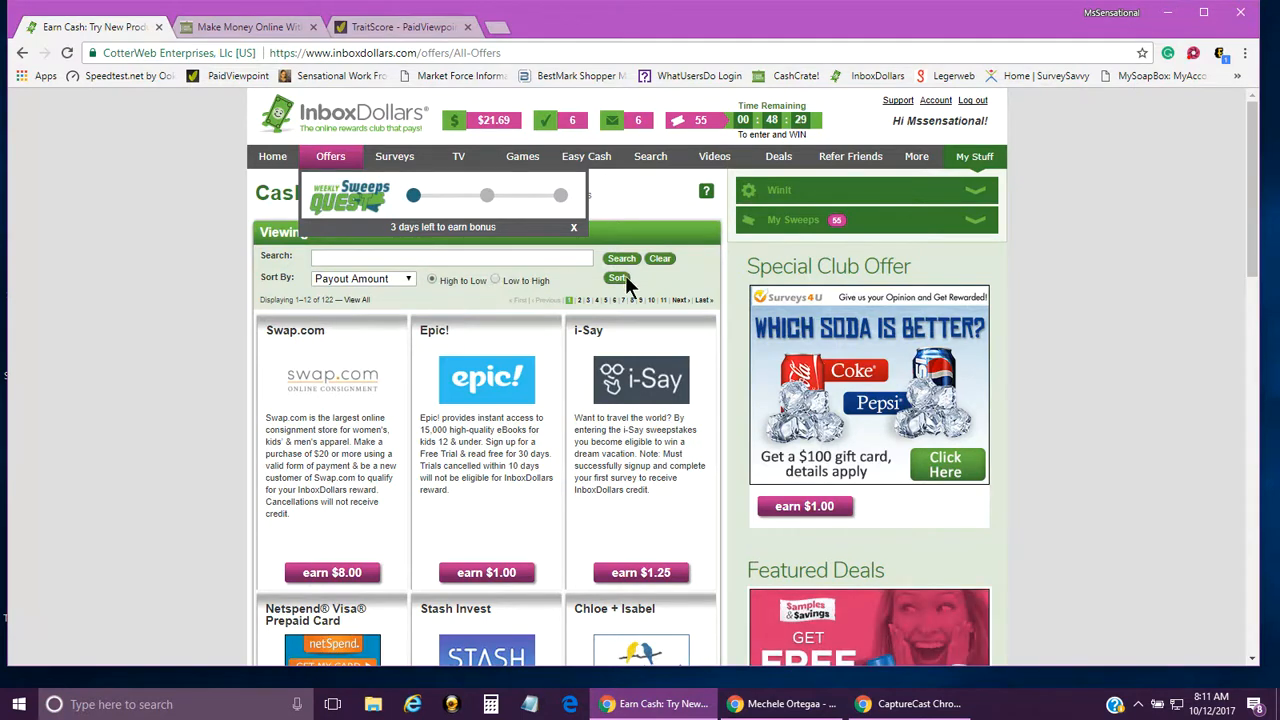
click(616, 278)
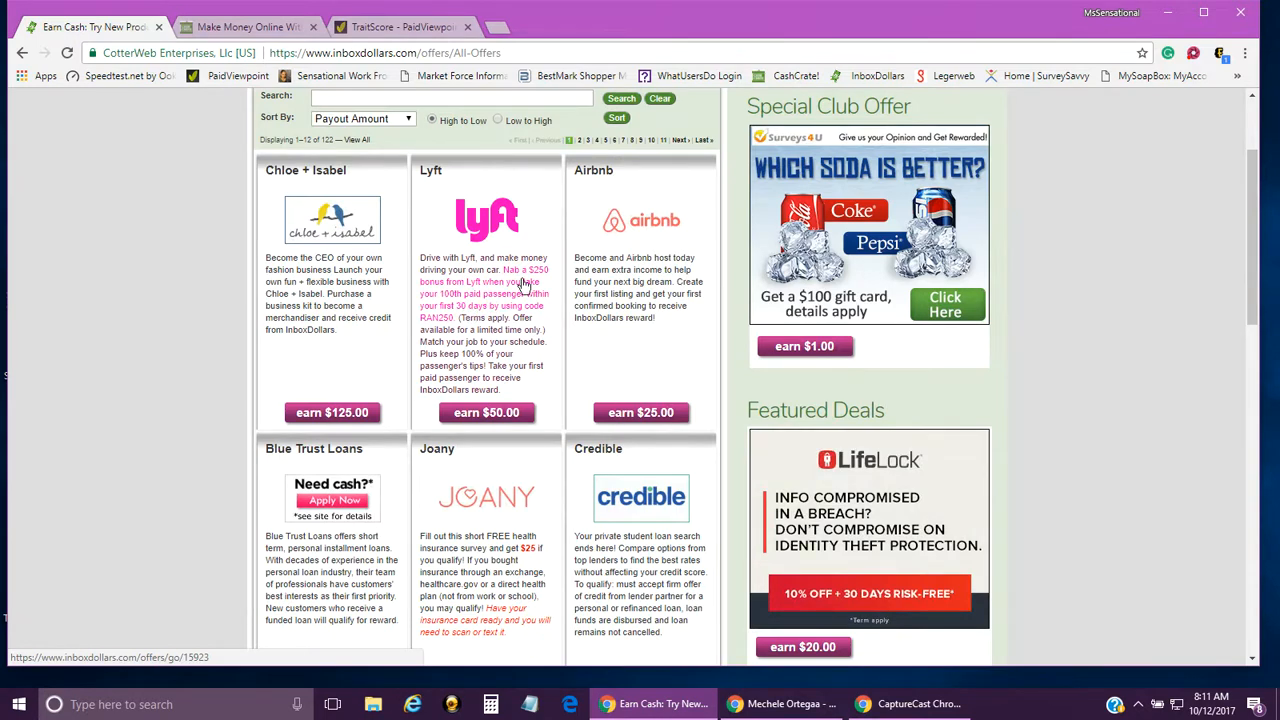
mouse_move(492, 424)
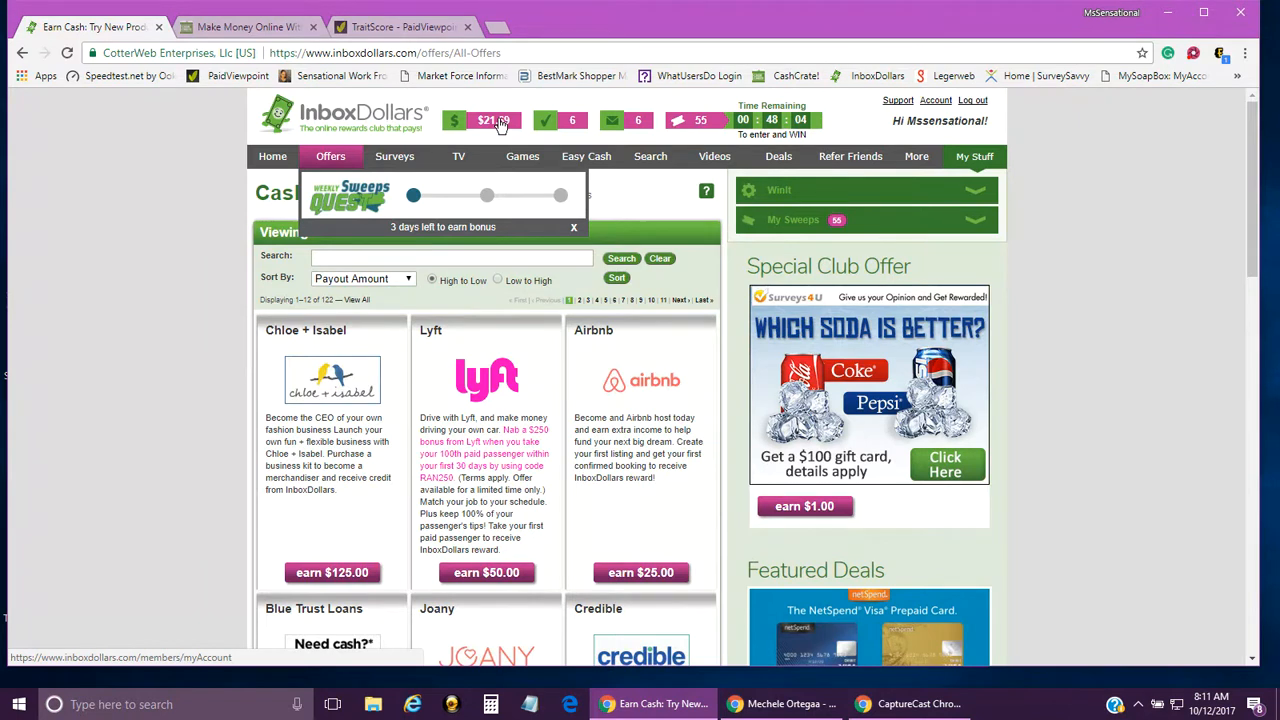
click(916, 156)
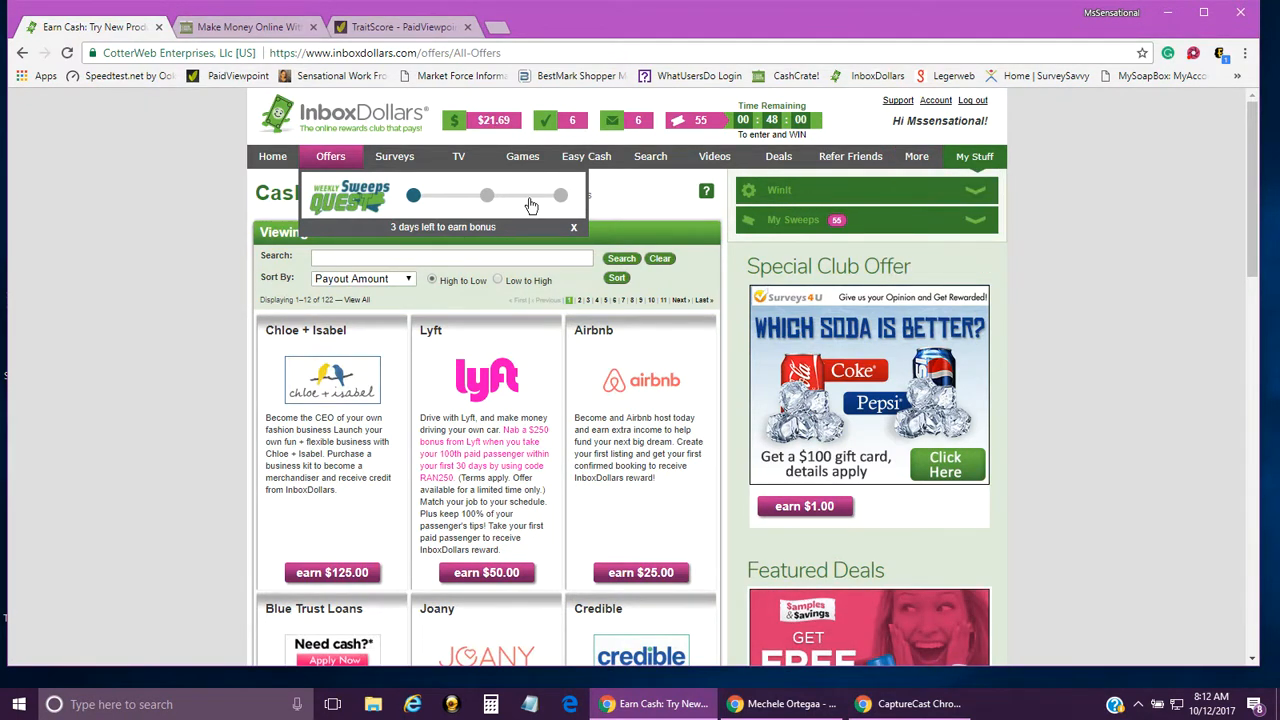
mouse_move(340, 188)
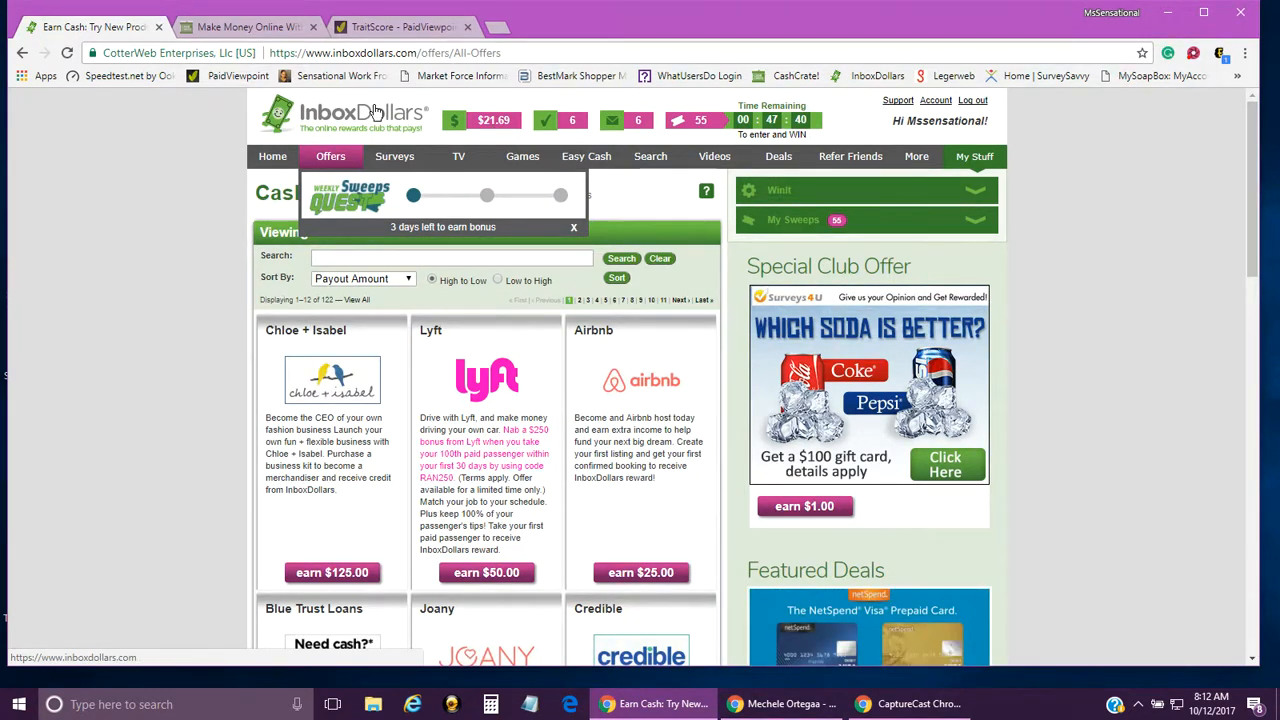
mouse_move(240, 26)
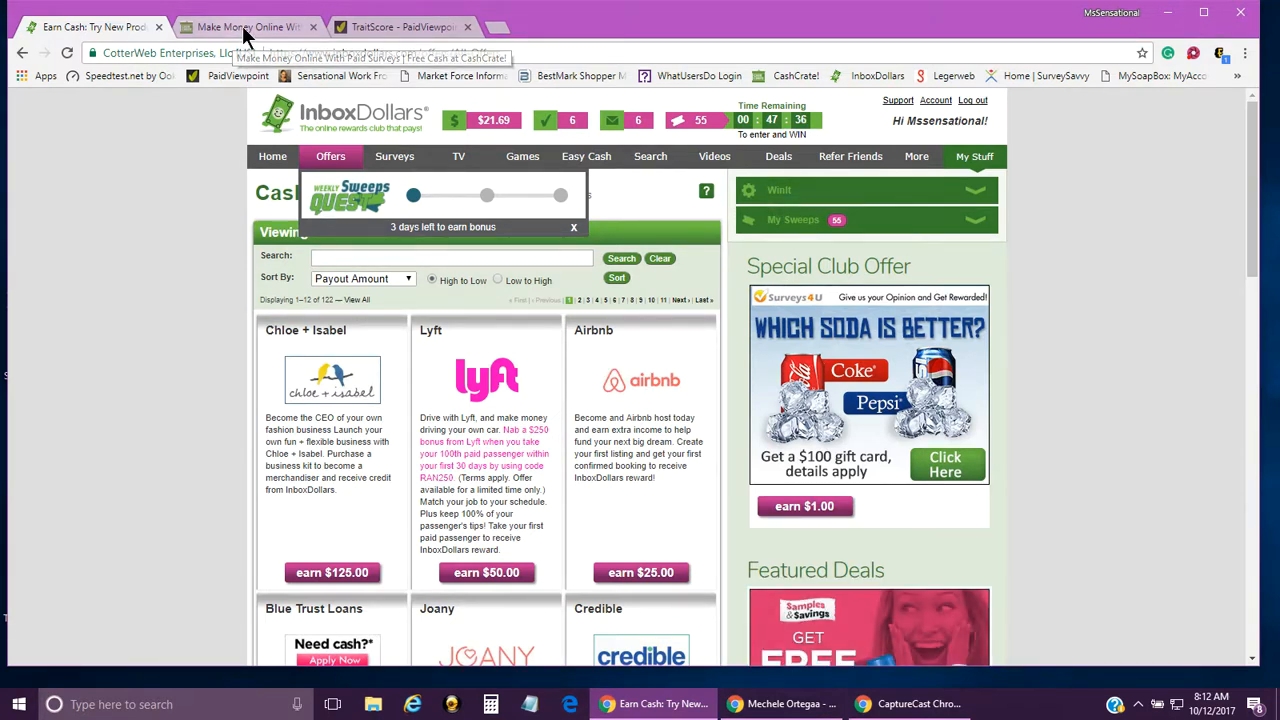
Switch to the CashCrate dashboard showing $15.58 earned and the daily check-in.
click(240, 16)
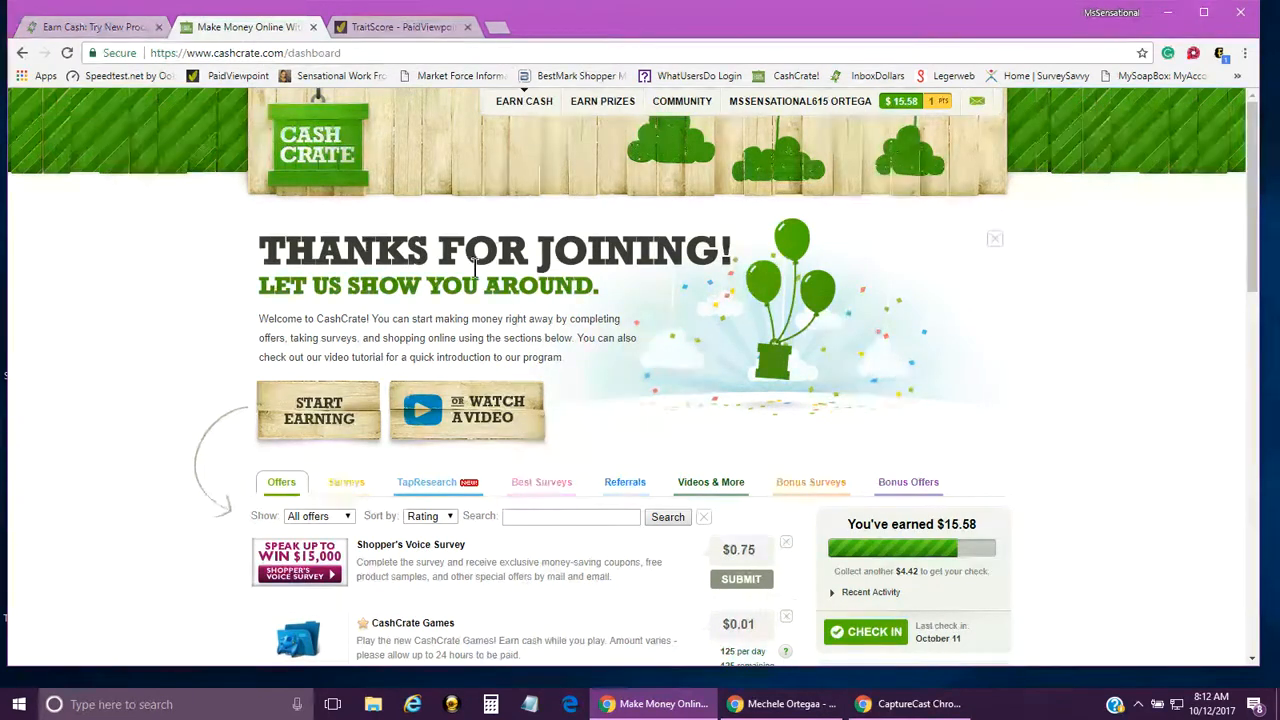
scroll(down, 3)
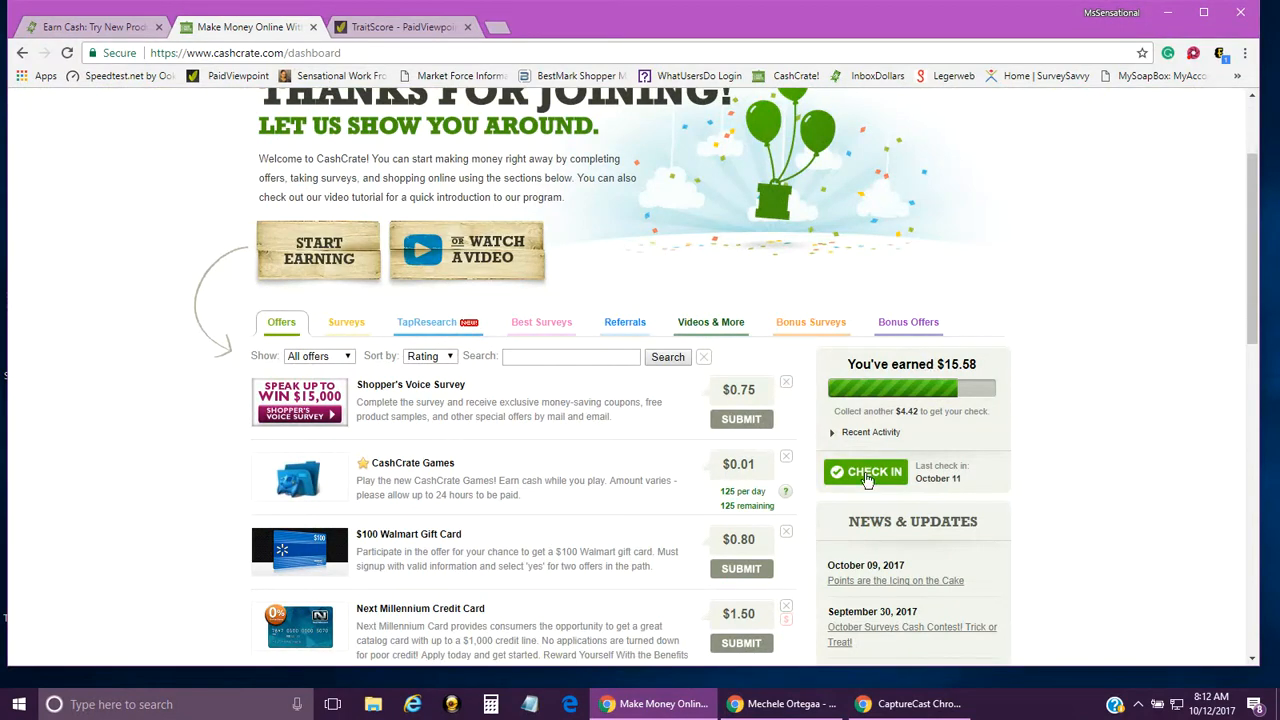
mouse_move(856, 480)
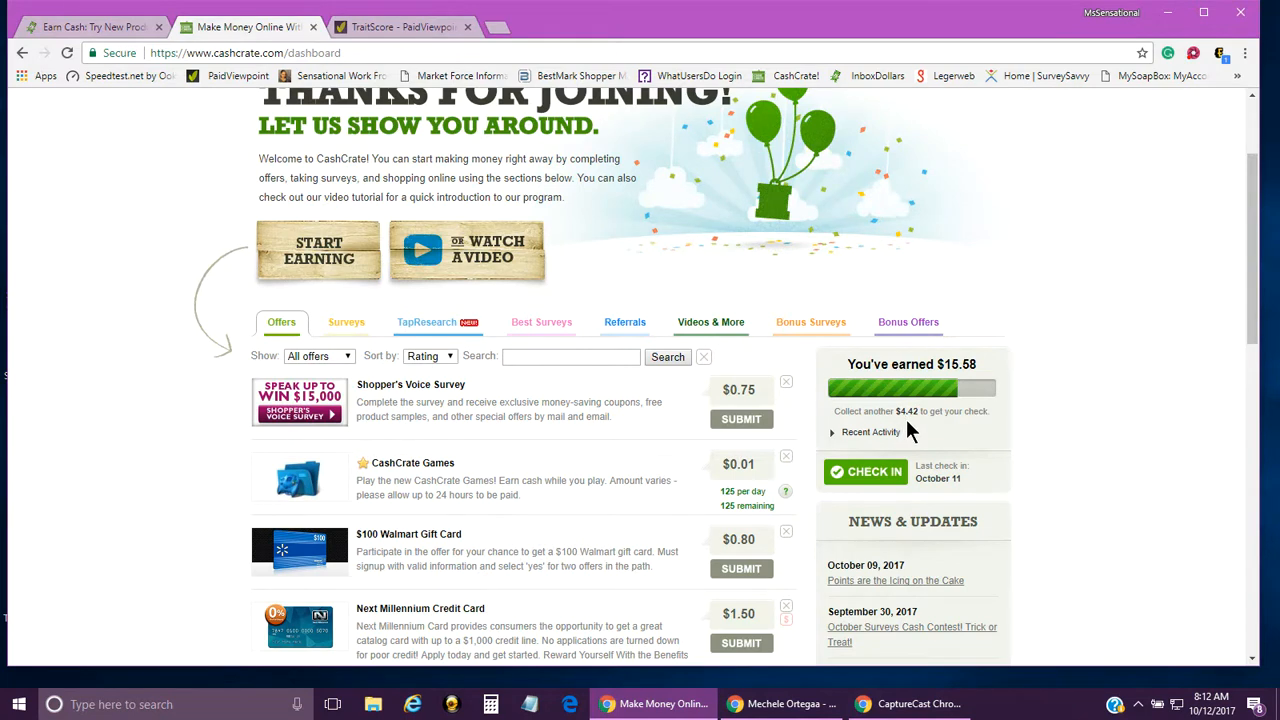
mouse_move(1018, 432)
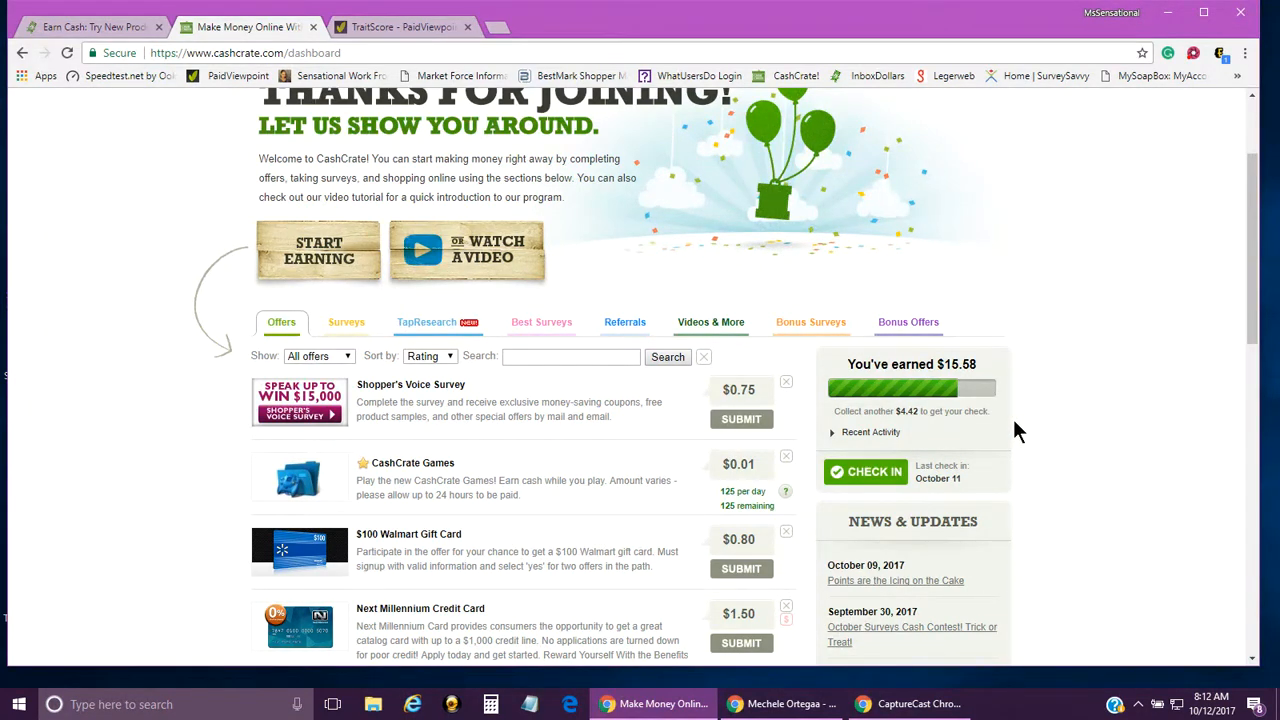
mouse_move(876, 472)
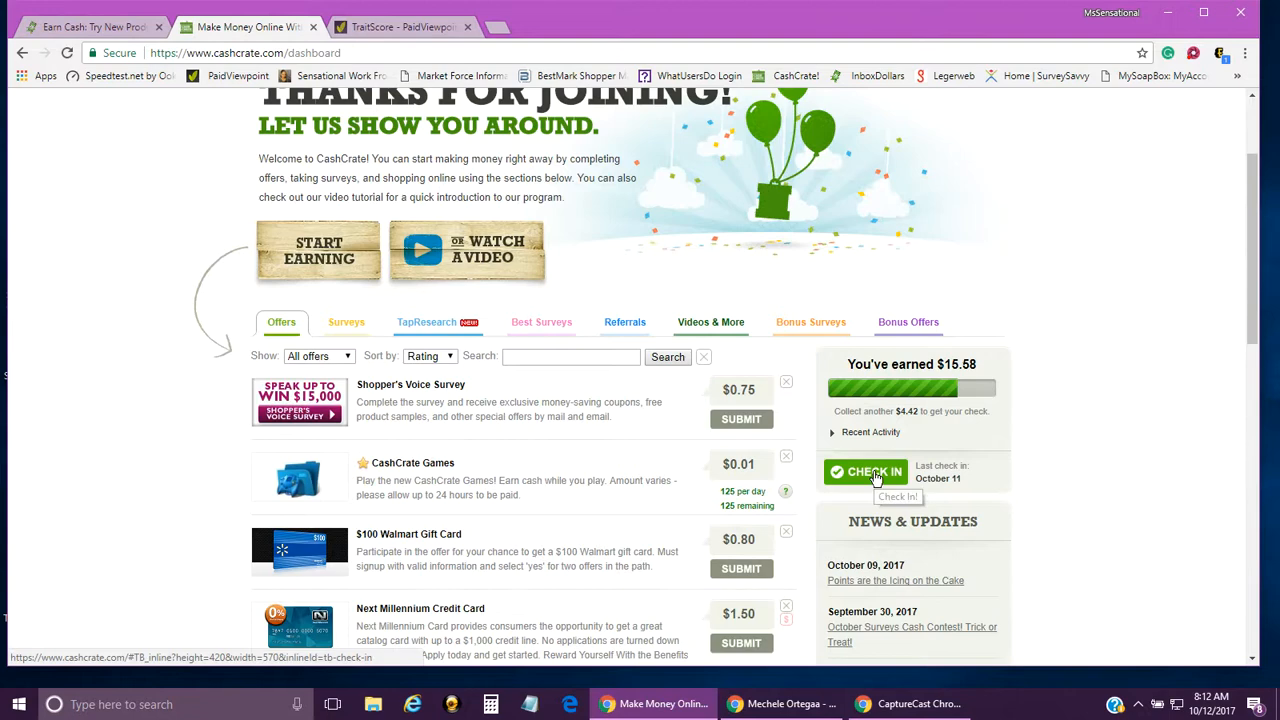
Check in for today's bonus, raising earnings to $15.61, and show it in Recent Activity.
click(866, 472)
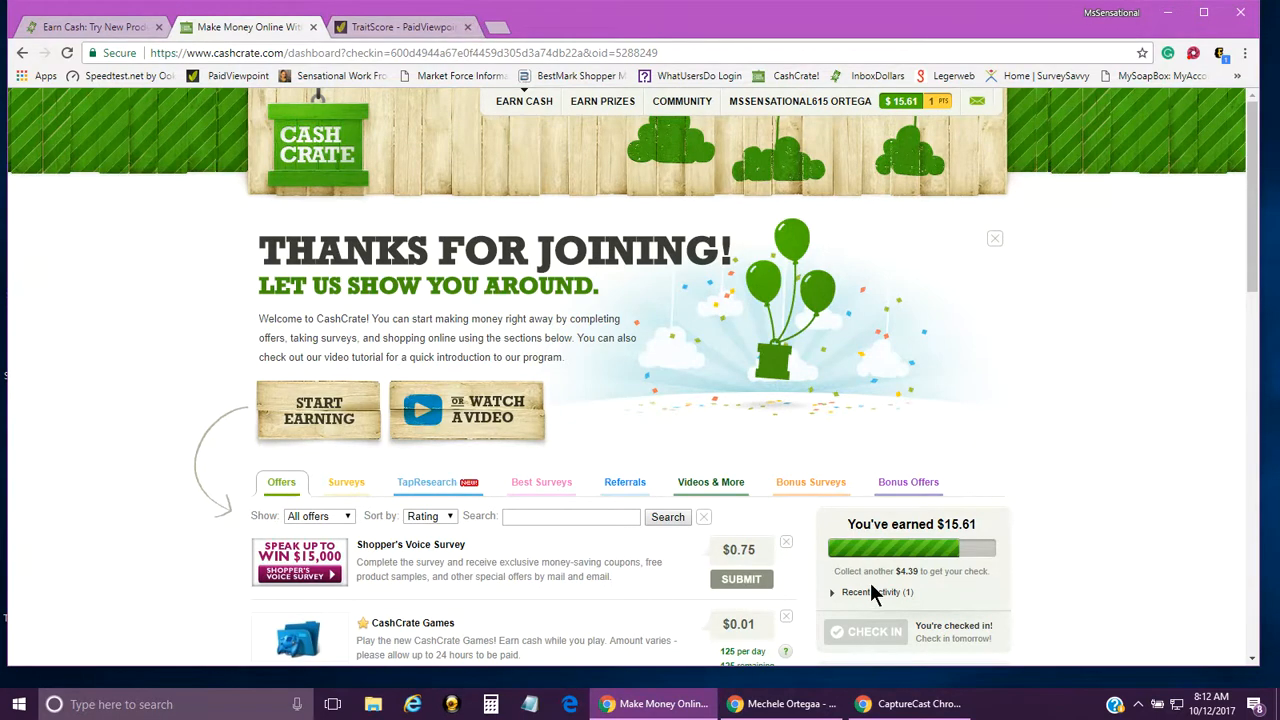
click(862, 592)
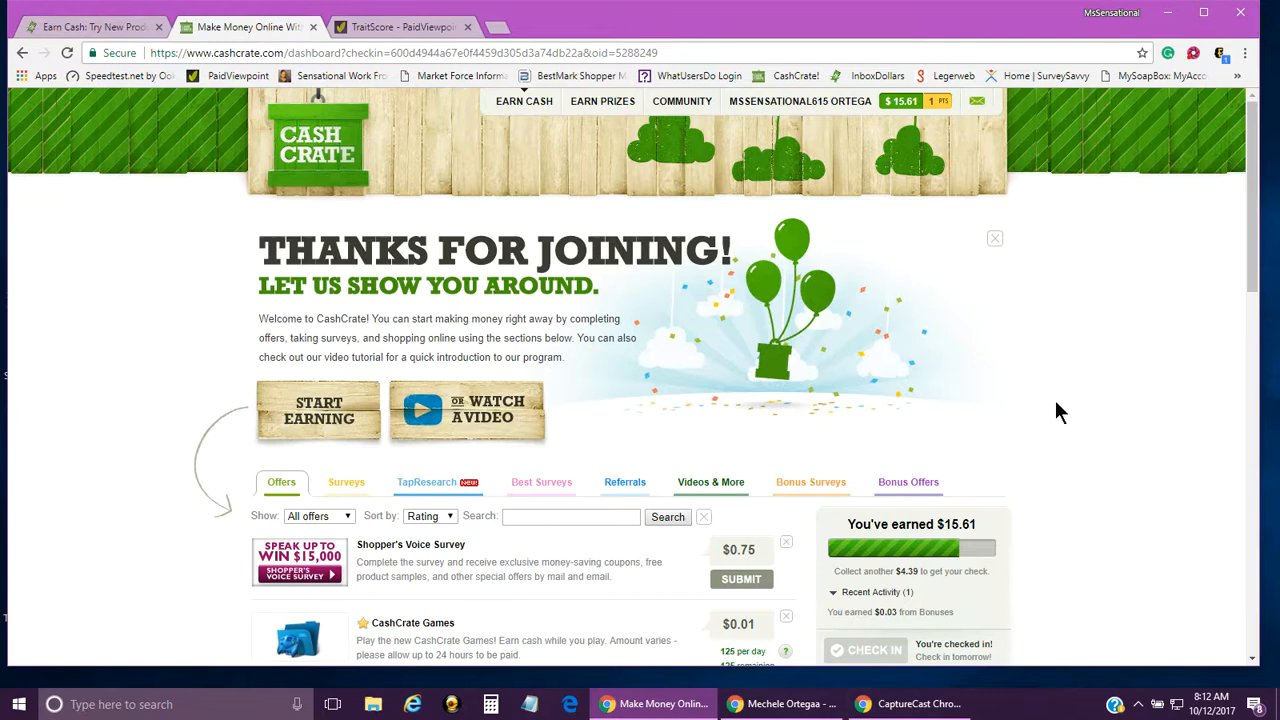
mouse_move(508, 318)
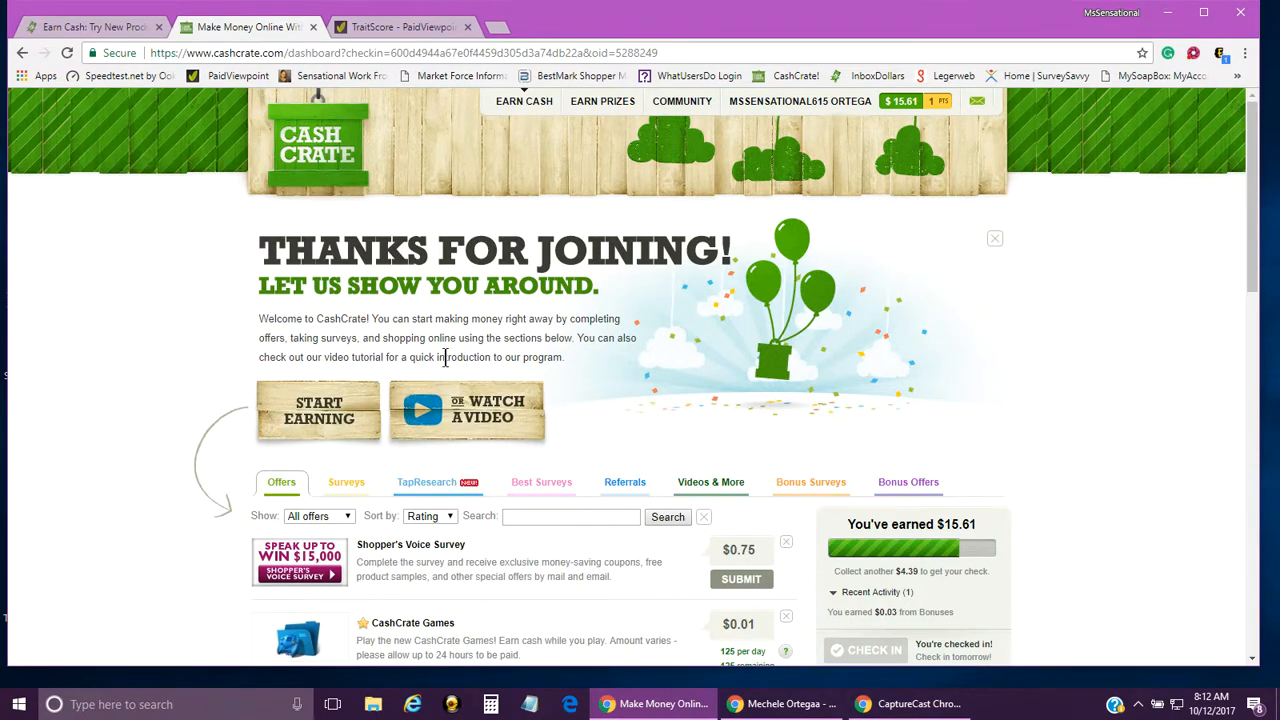
mouse_move(682, 330)
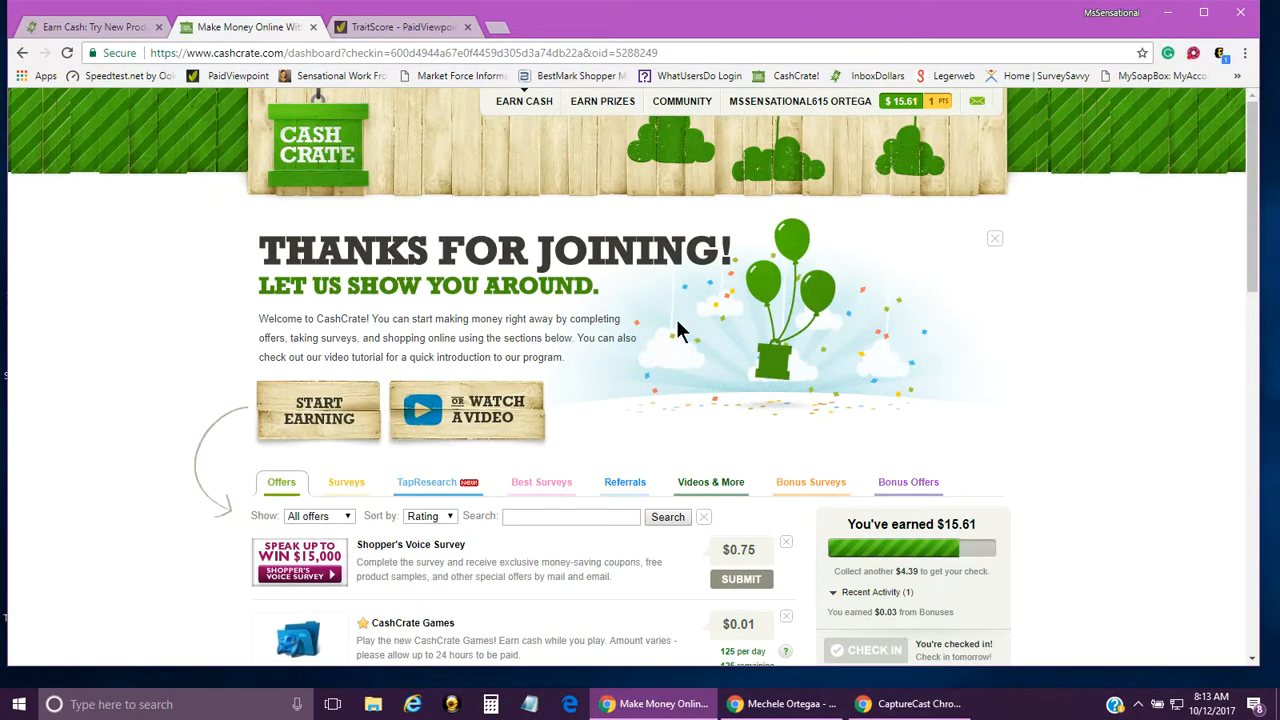
click(900, 100)
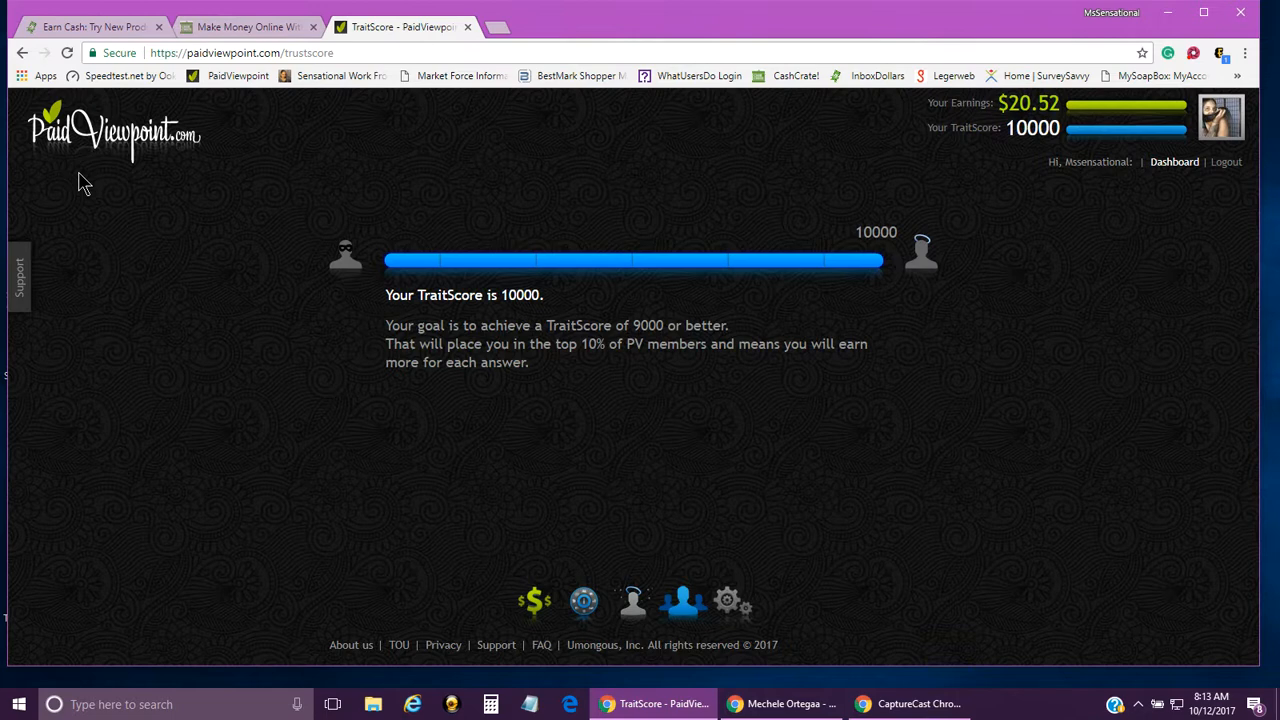
mouse_move(792, 178)
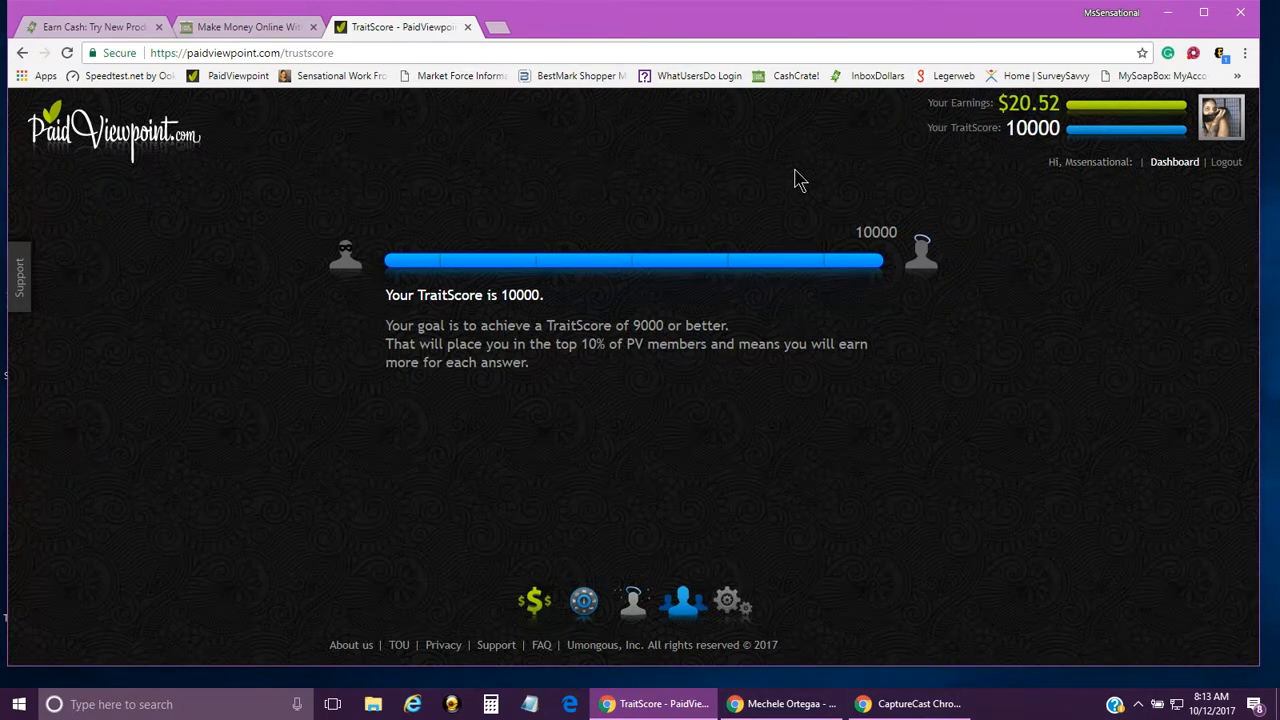
mouse_move(686, 324)
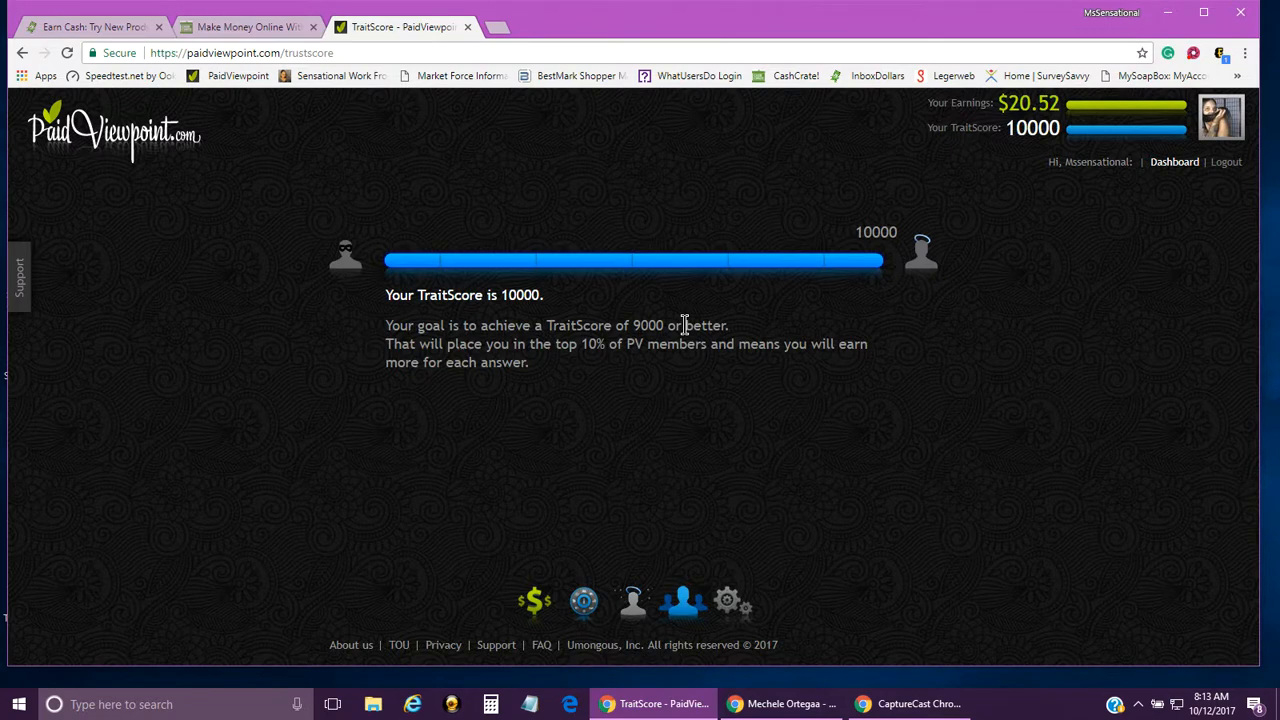
mouse_move(592, 272)
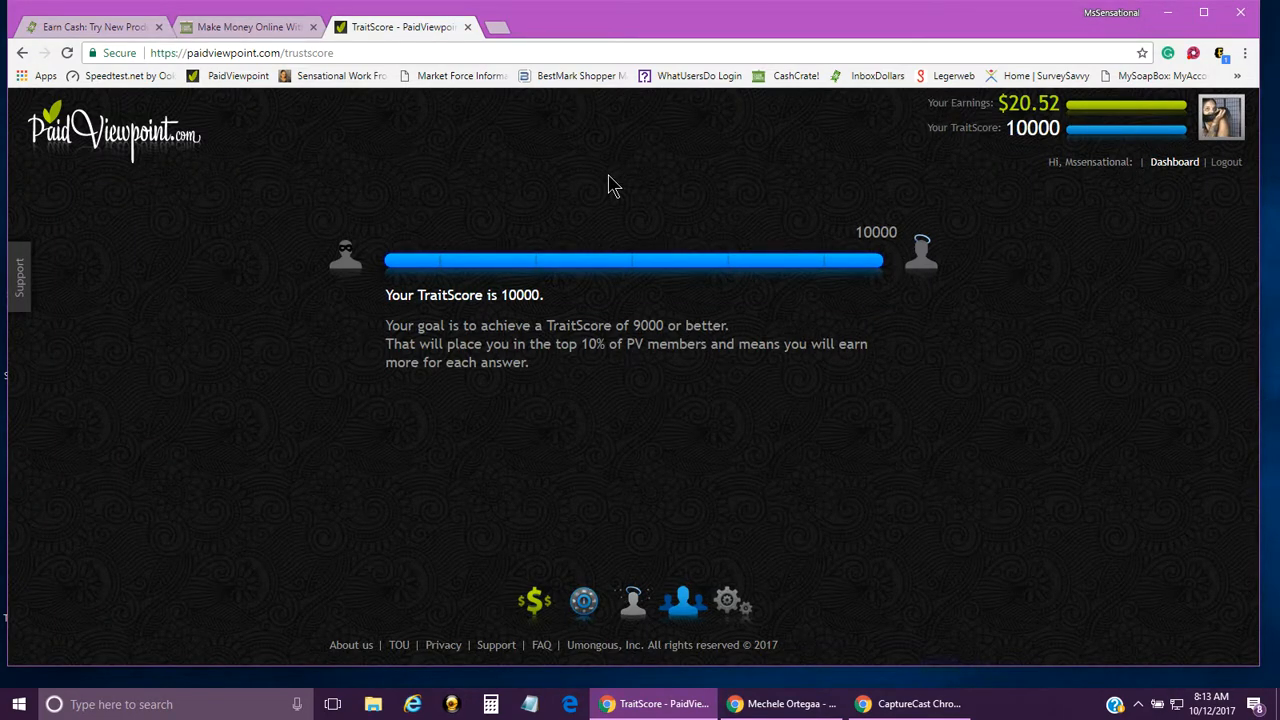
mouse_move(332, 252)
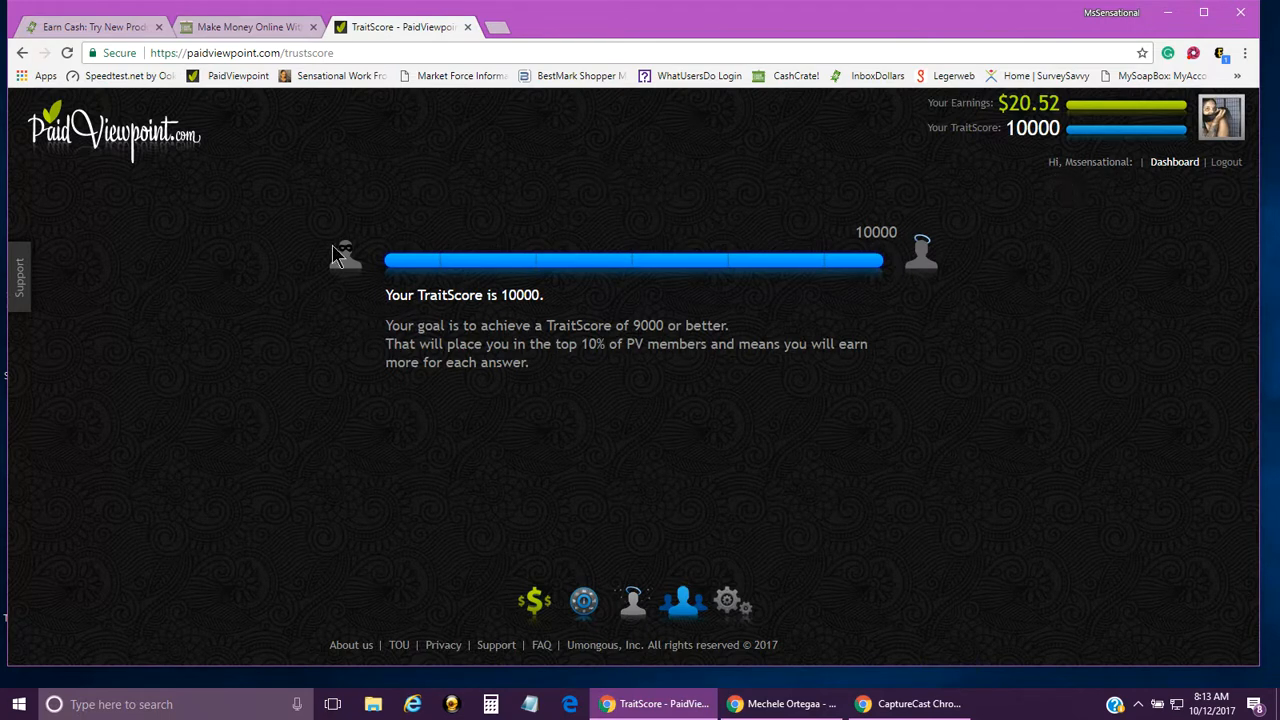
mouse_move(642, 426)
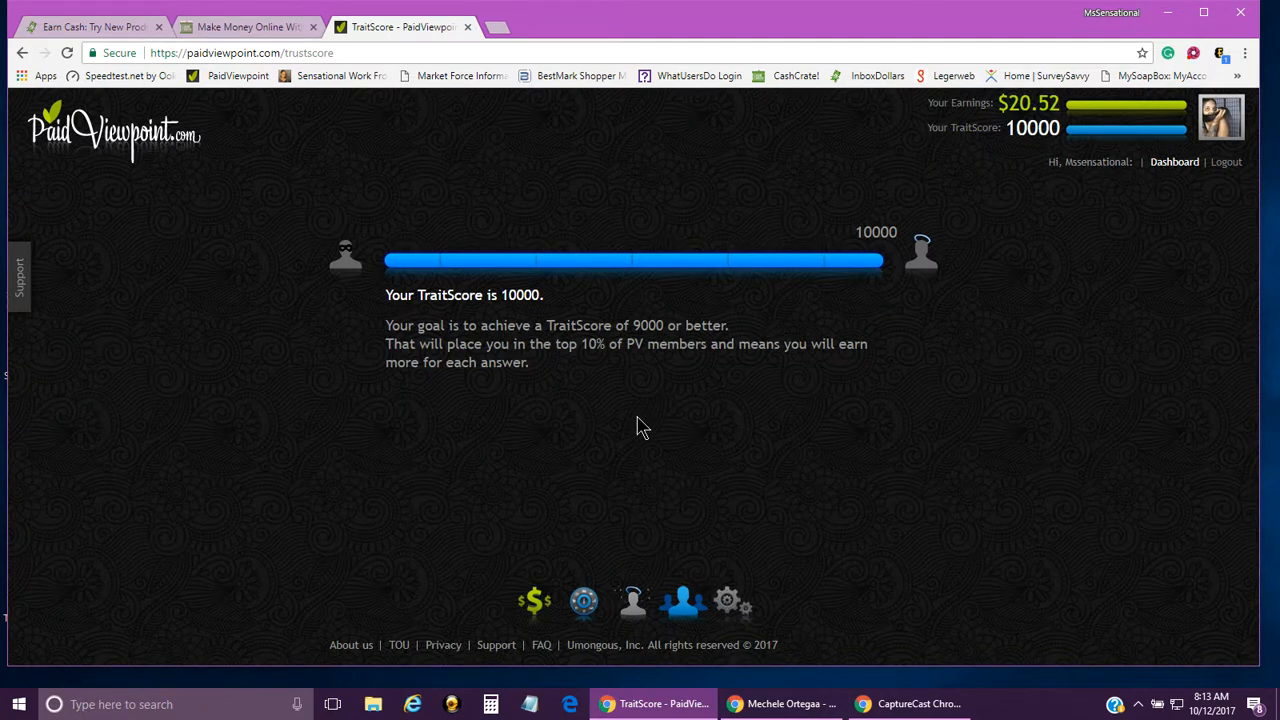
mouse_move(302, 276)
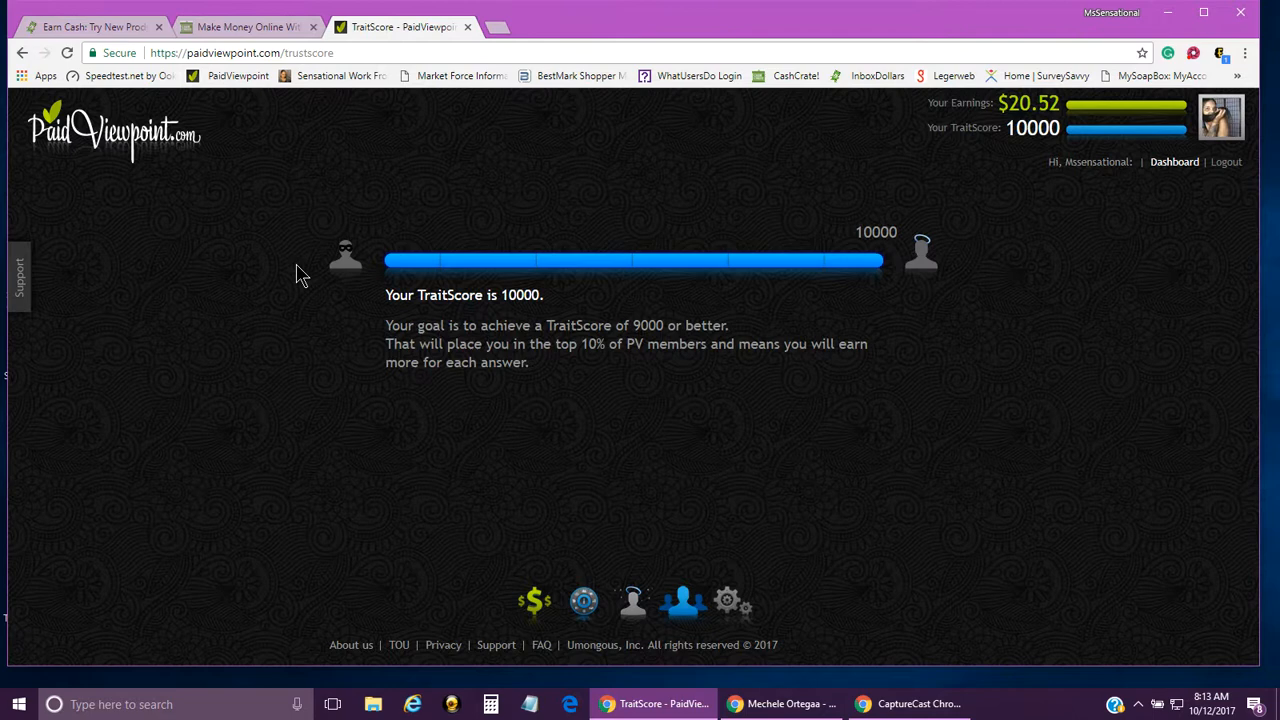
mouse_move(1140, 166)
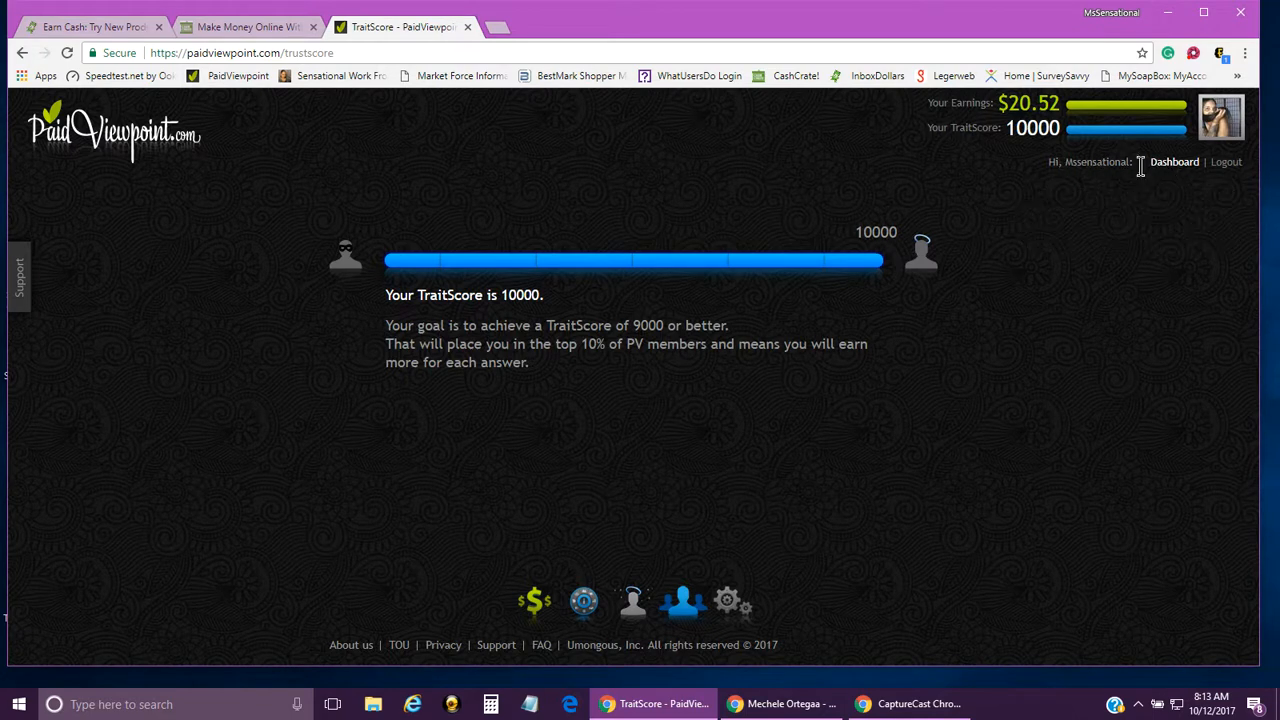
mouse_move(1172, 162)
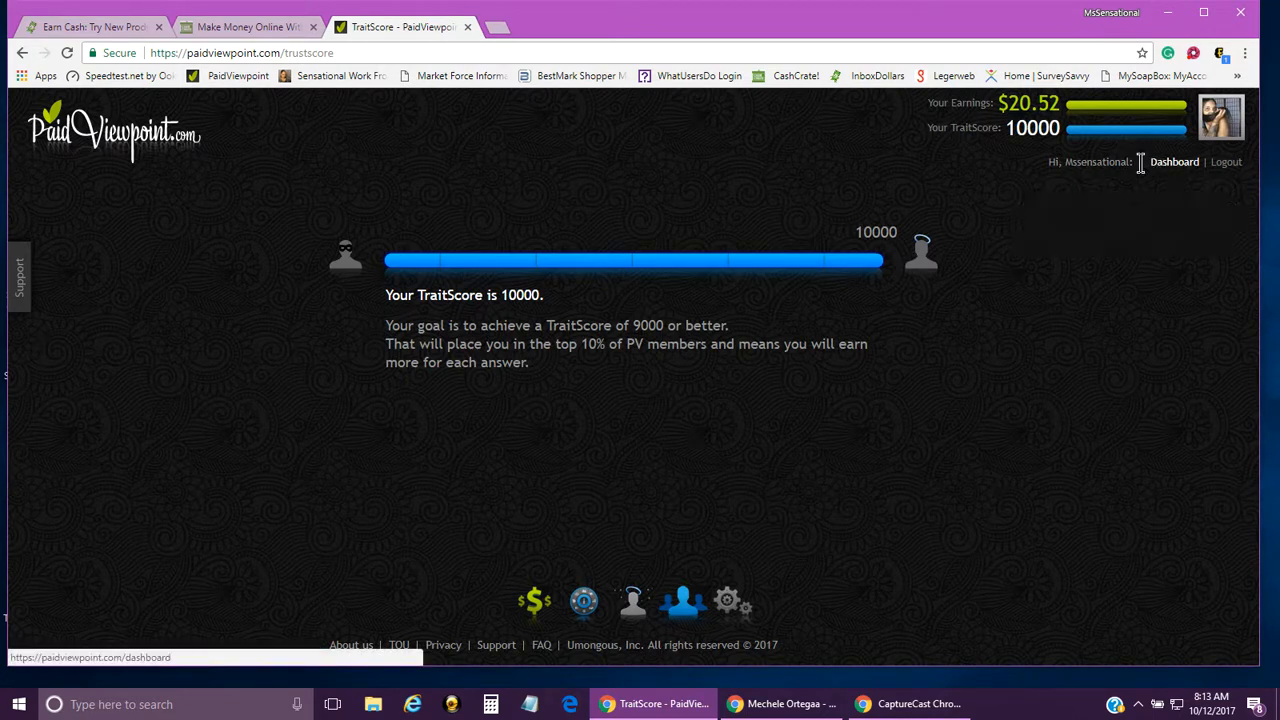
mouse_move(1112, 162)
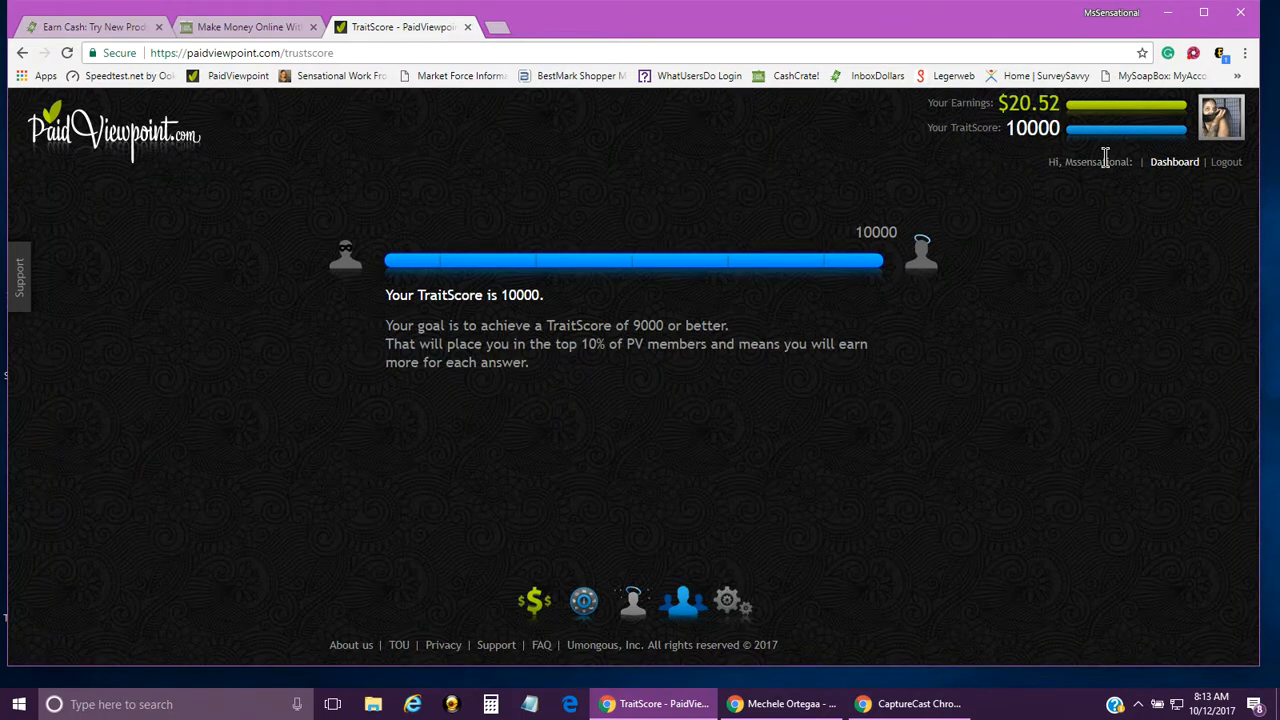
mouse_move(1020, 252)
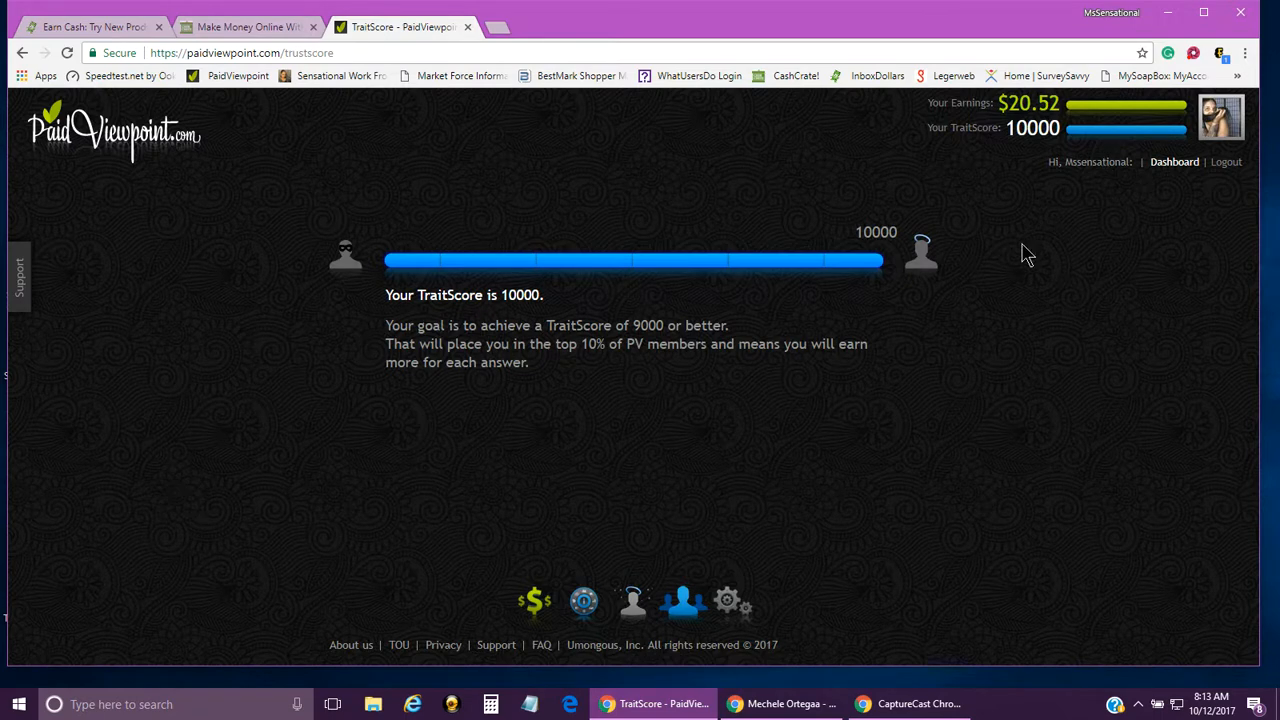
mouse_move(884, 344)
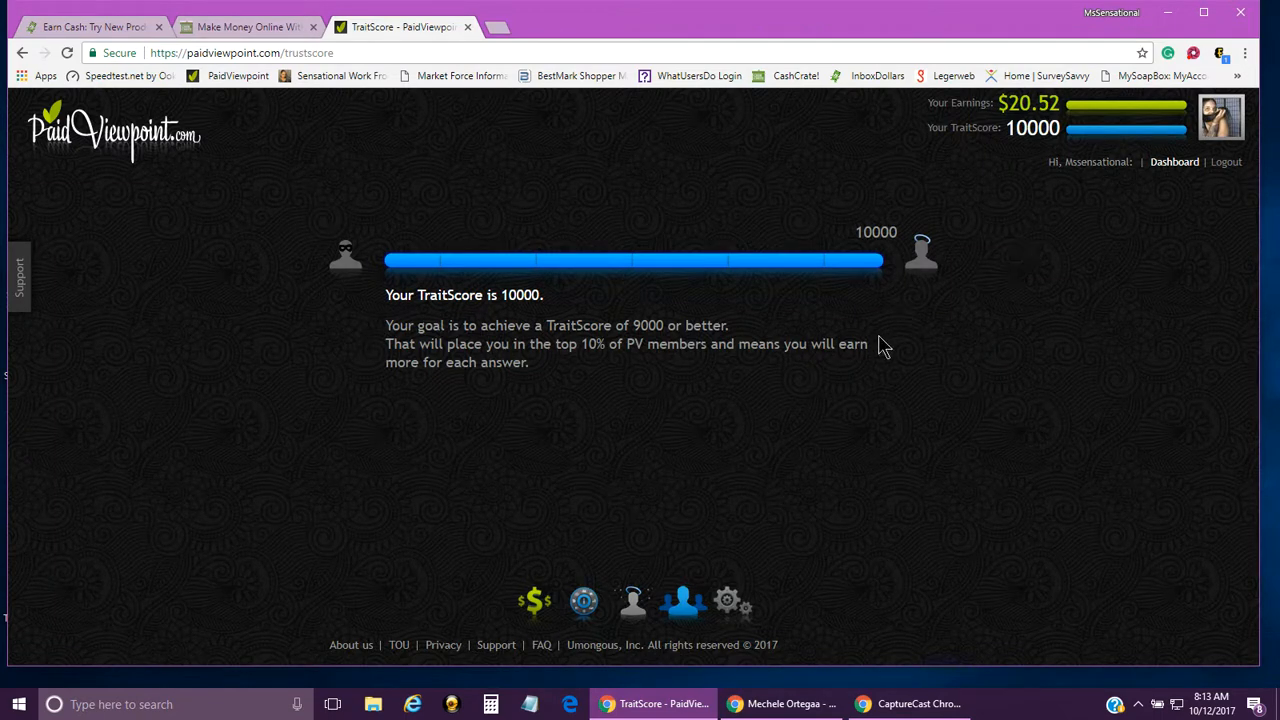
mouse_move(648, 368)
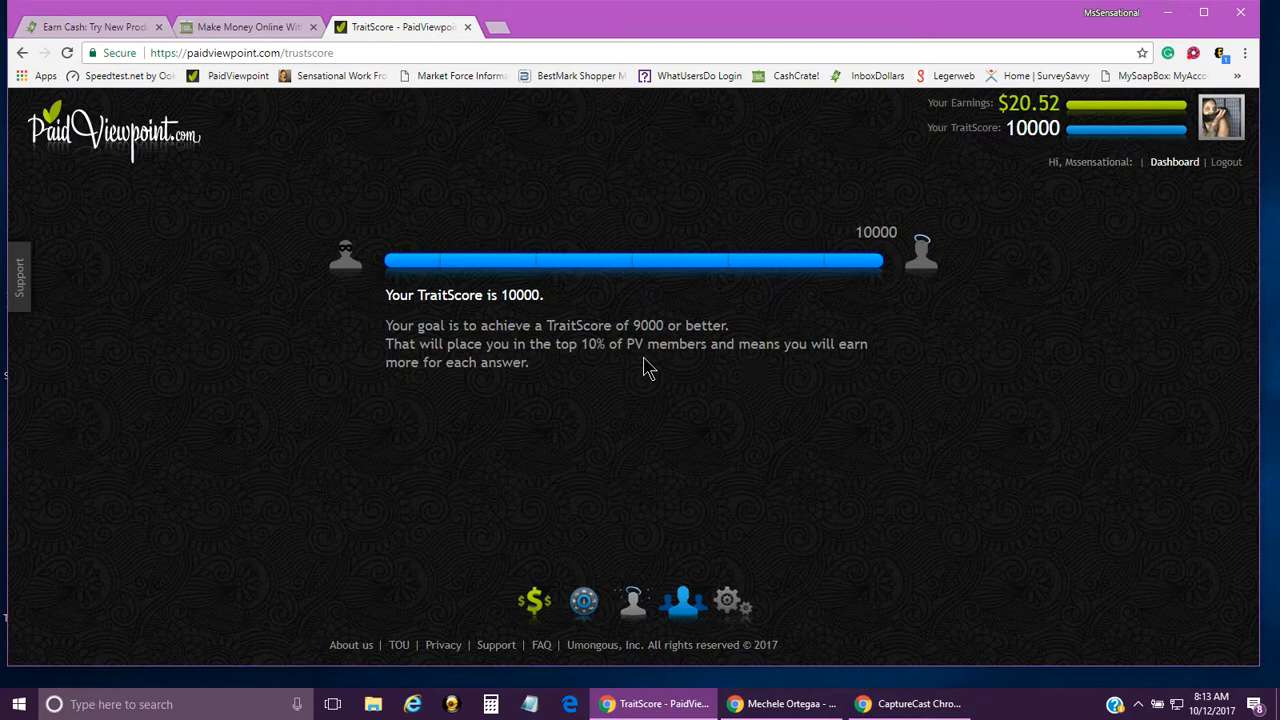
mouse_move(450, 272)
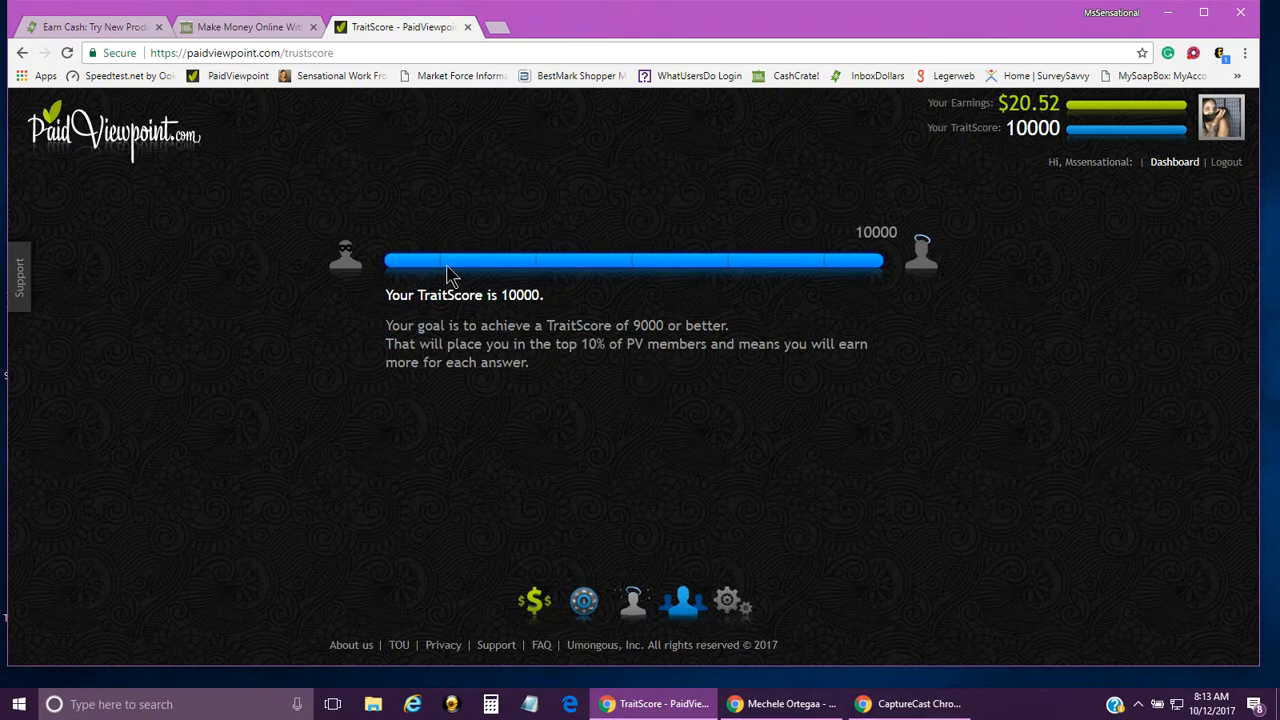
mouse_move(930, 270)
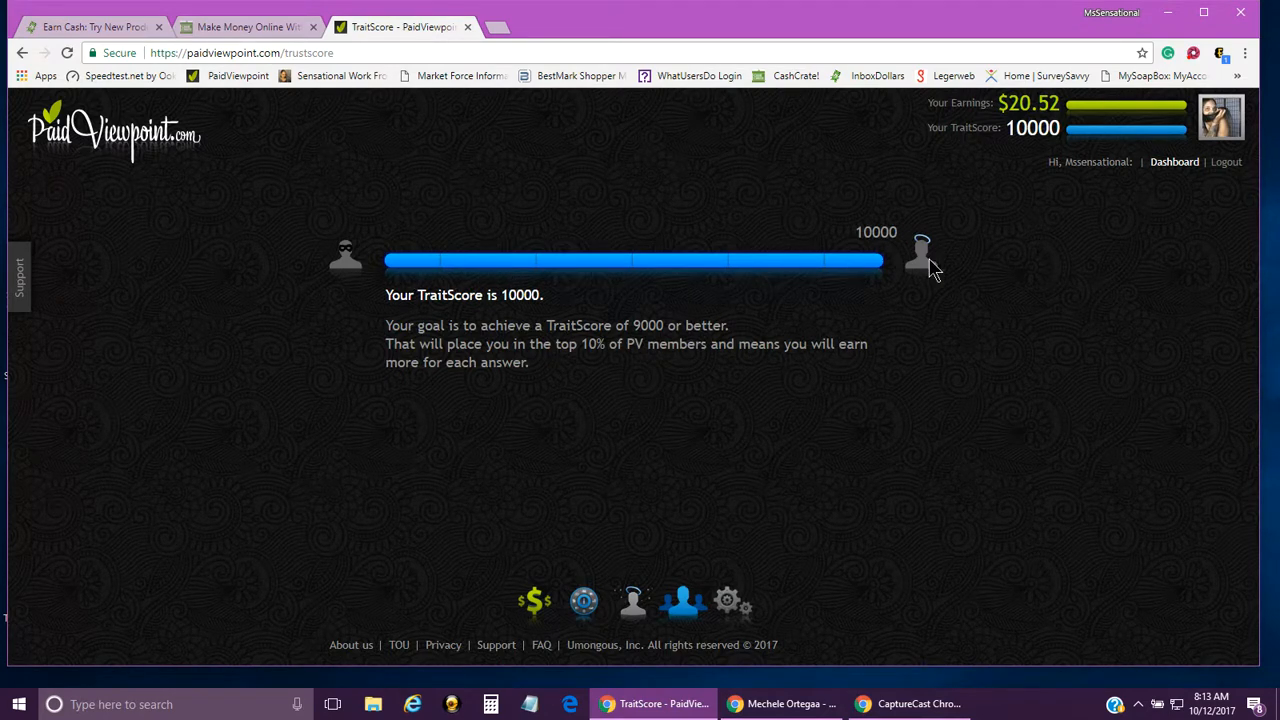
mouse_move(396, 268)
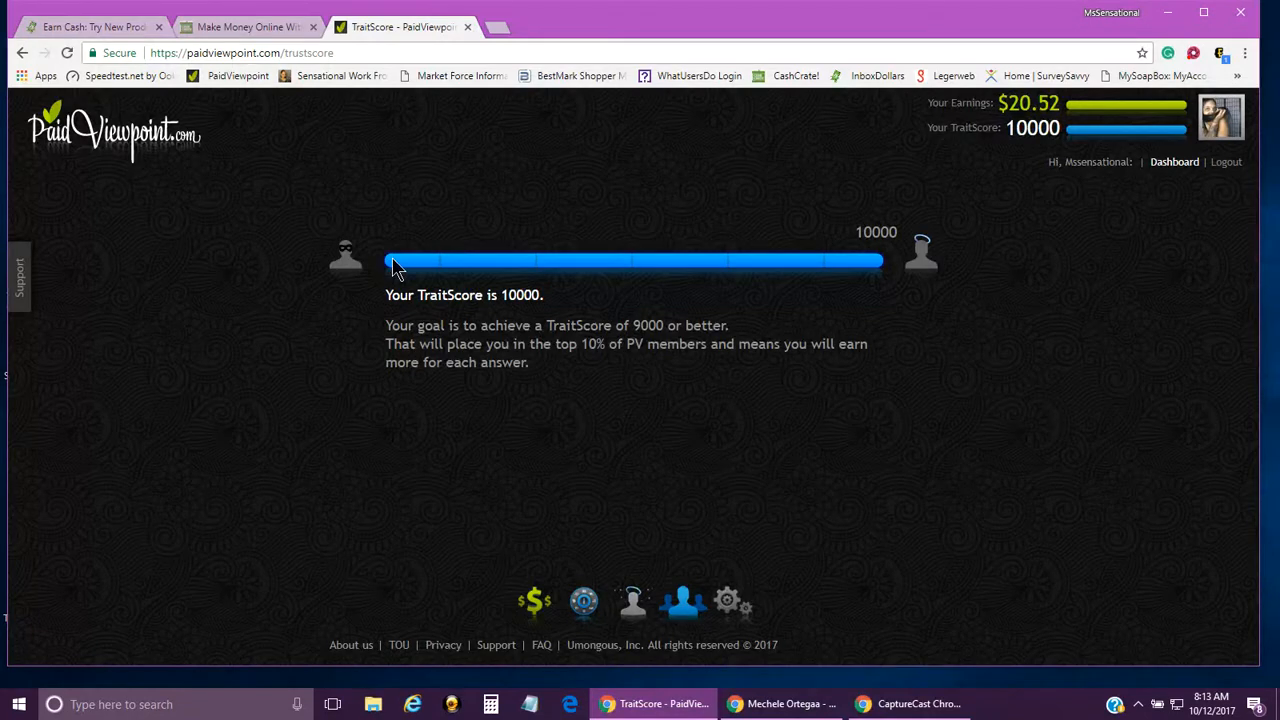
mouse_move(548, 324)
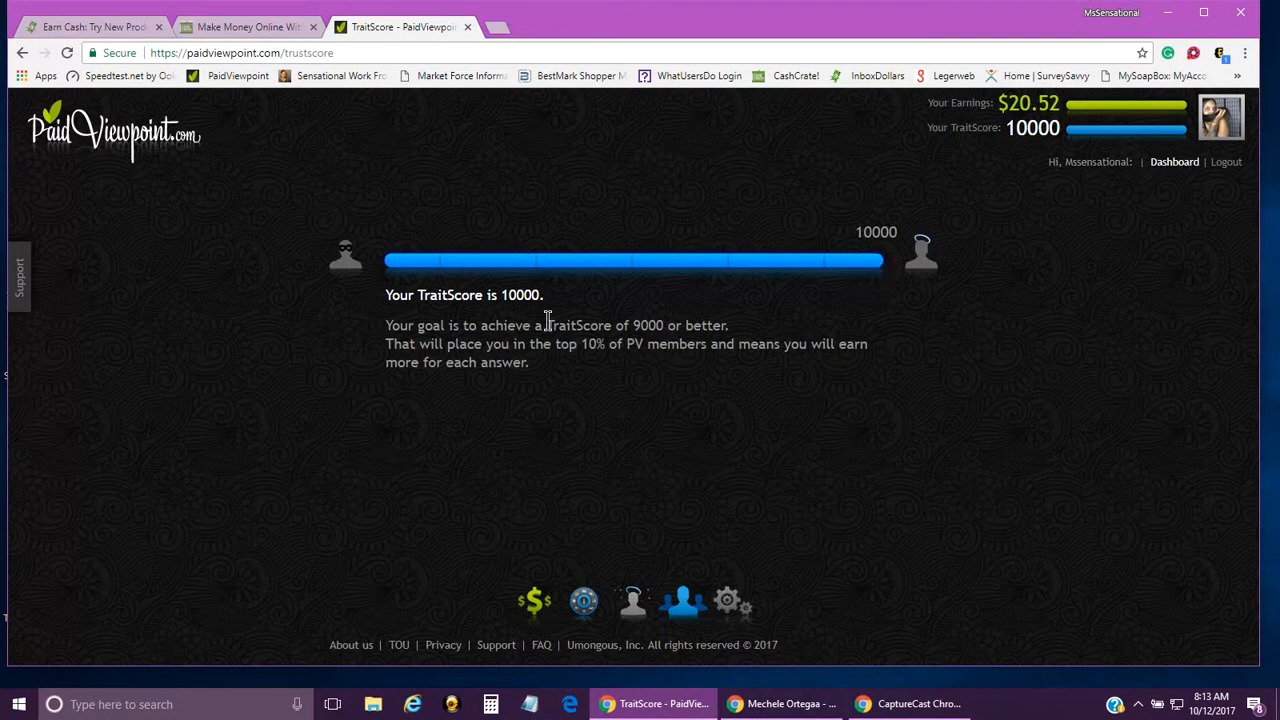
mouse_move(520, 324)
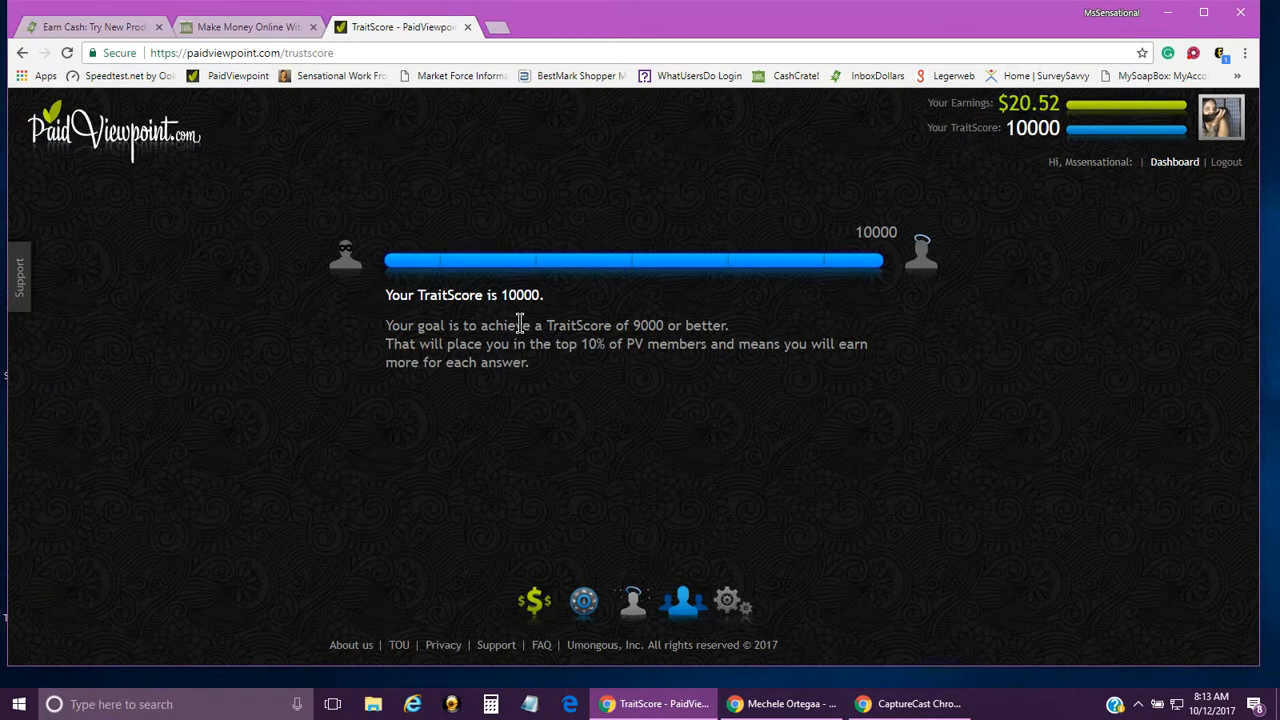
mouse_move(730, 548)
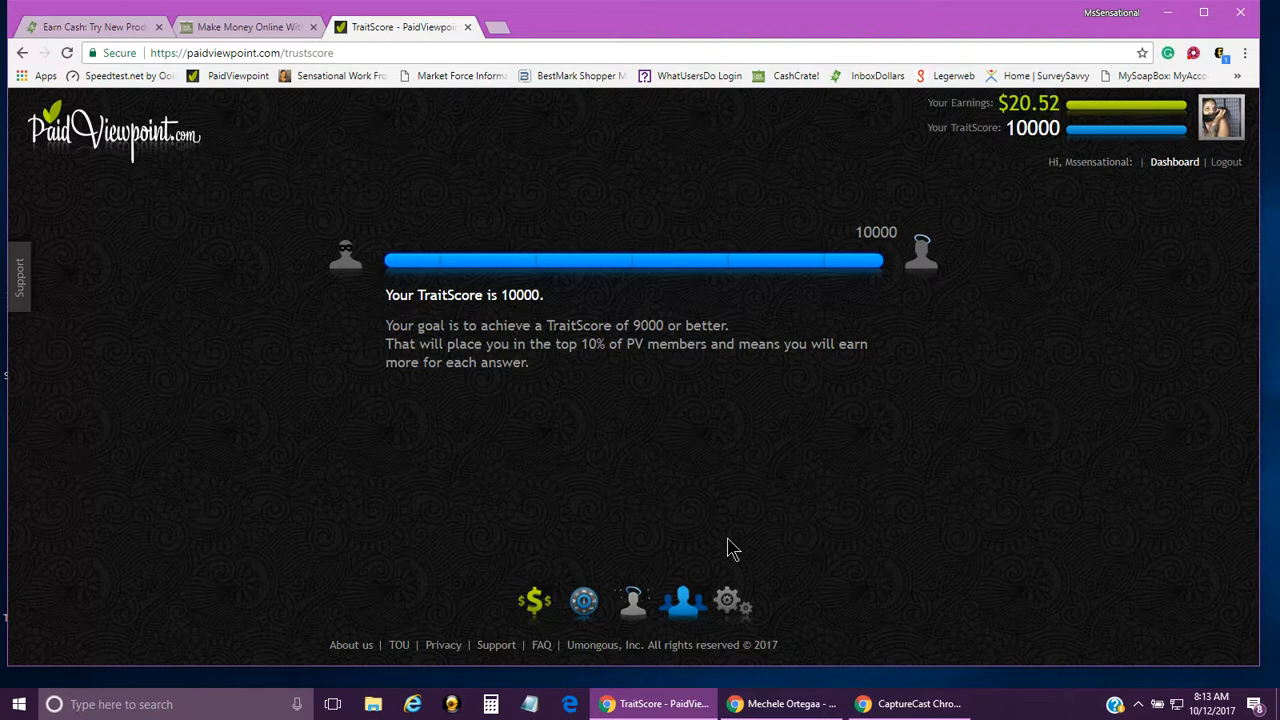
mouse_move(498, 320)
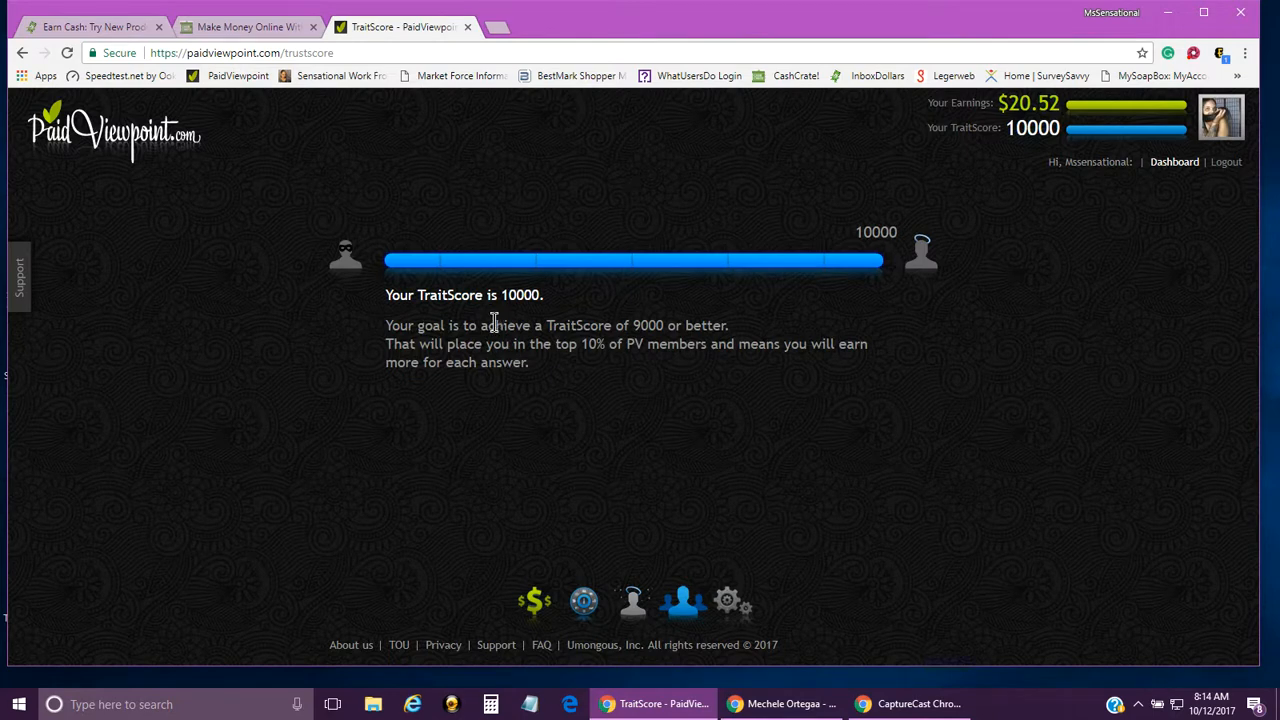
mouse_move(504, 350)
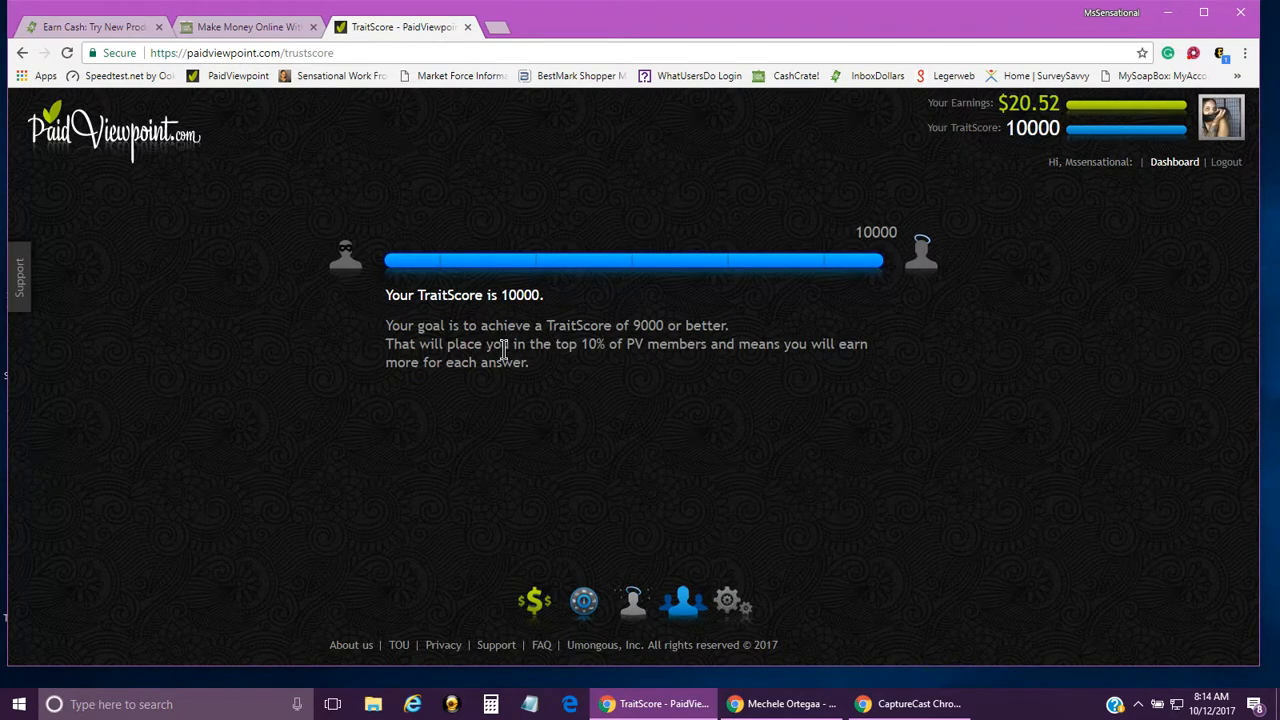
mouse_move(500, 316)
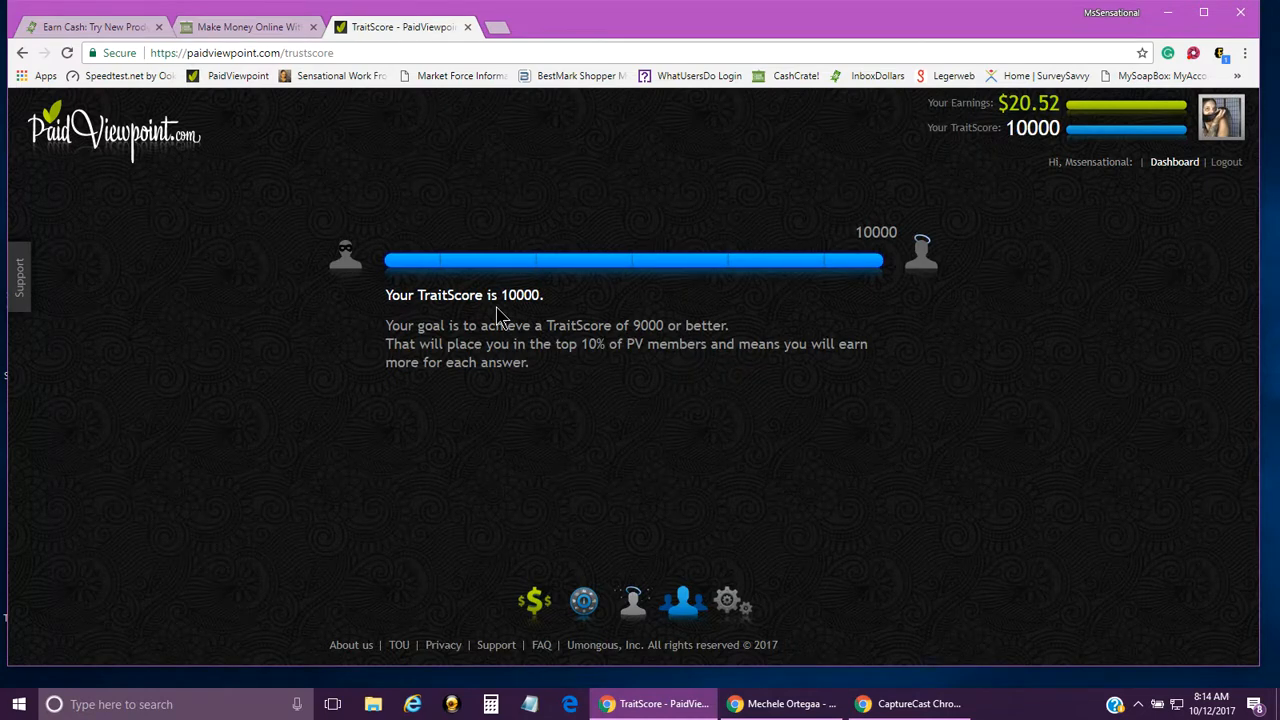
mouse_move(624, 302)
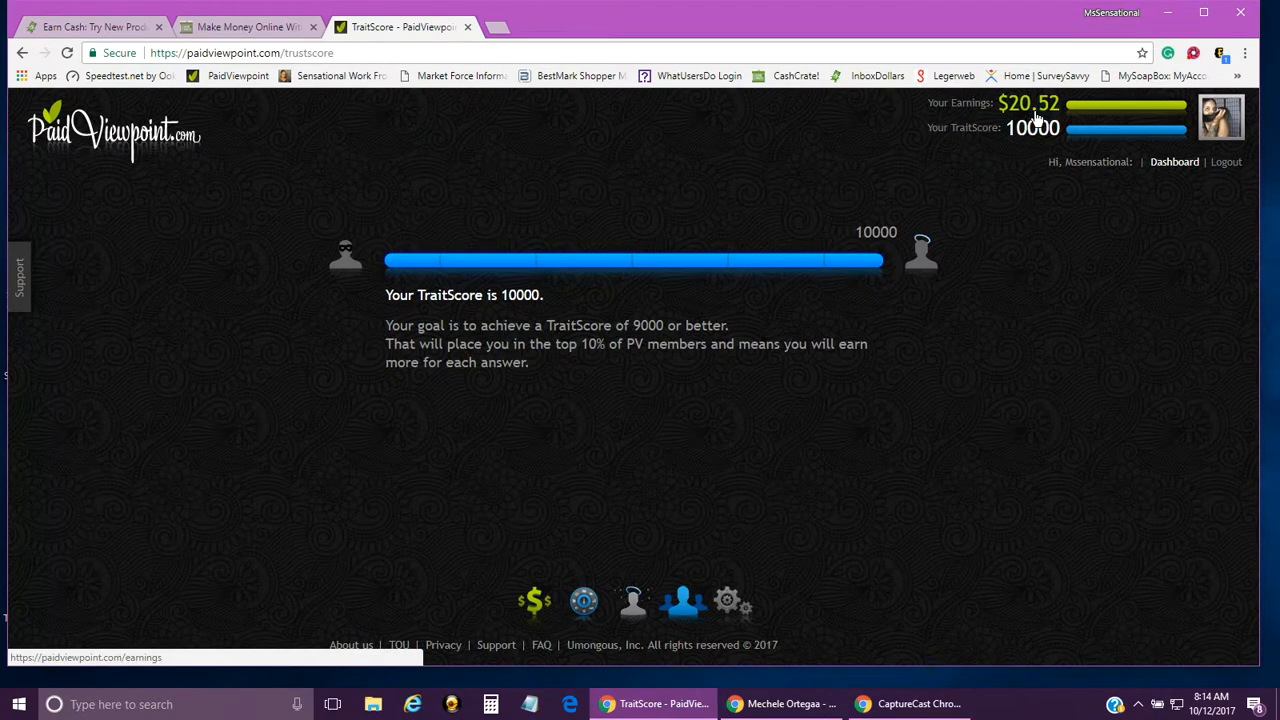
mouse_move(1084, 124)
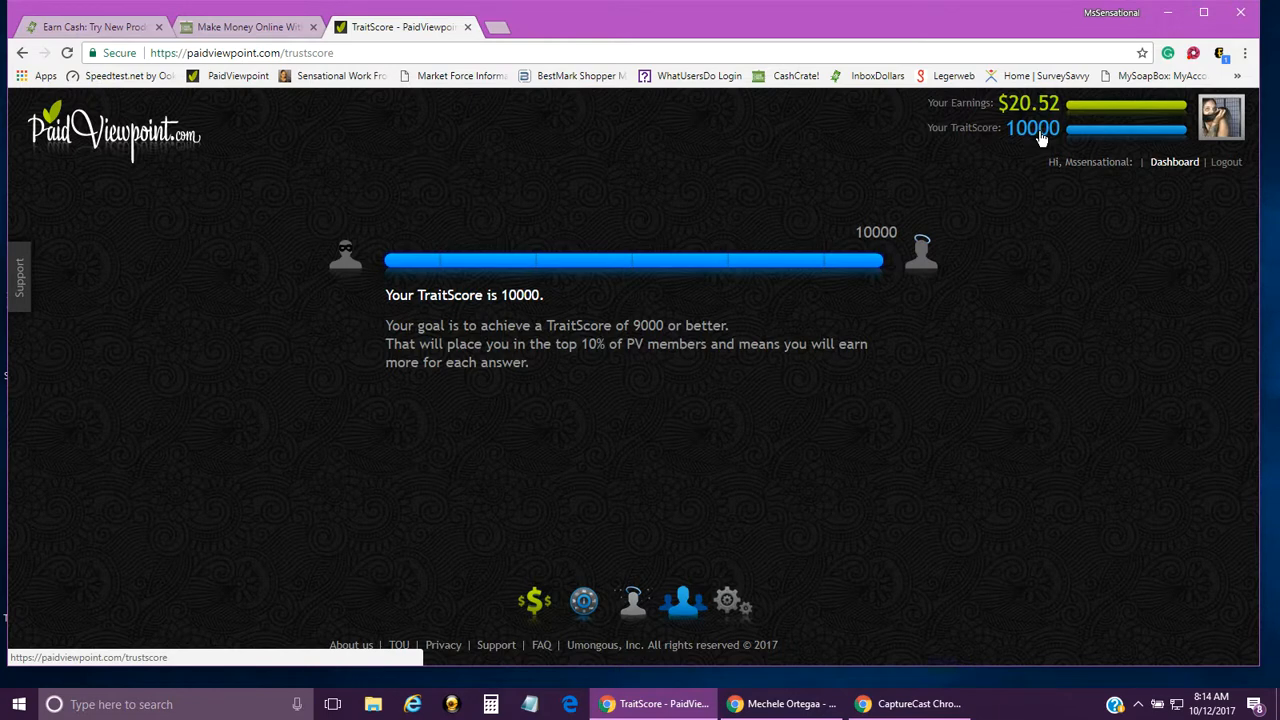
mouse_move(1044, 284)
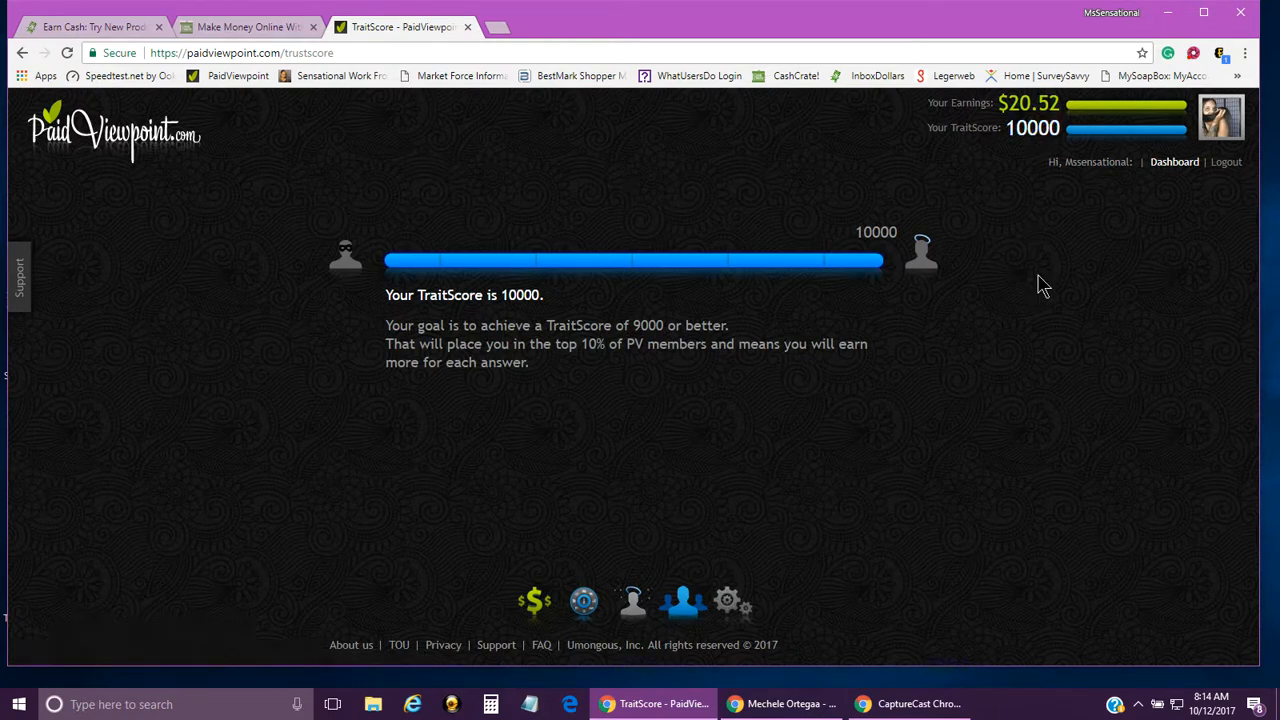
mouse_move(406, 158)
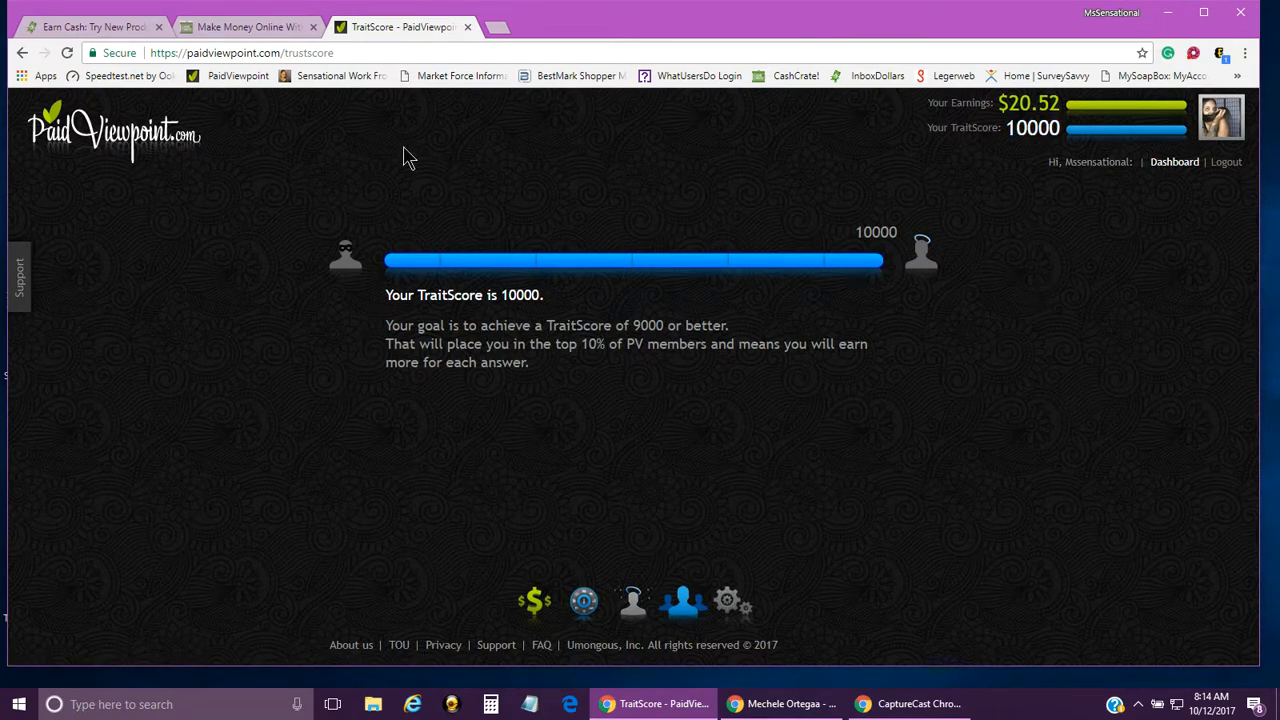
mouse_move(1172, 162)
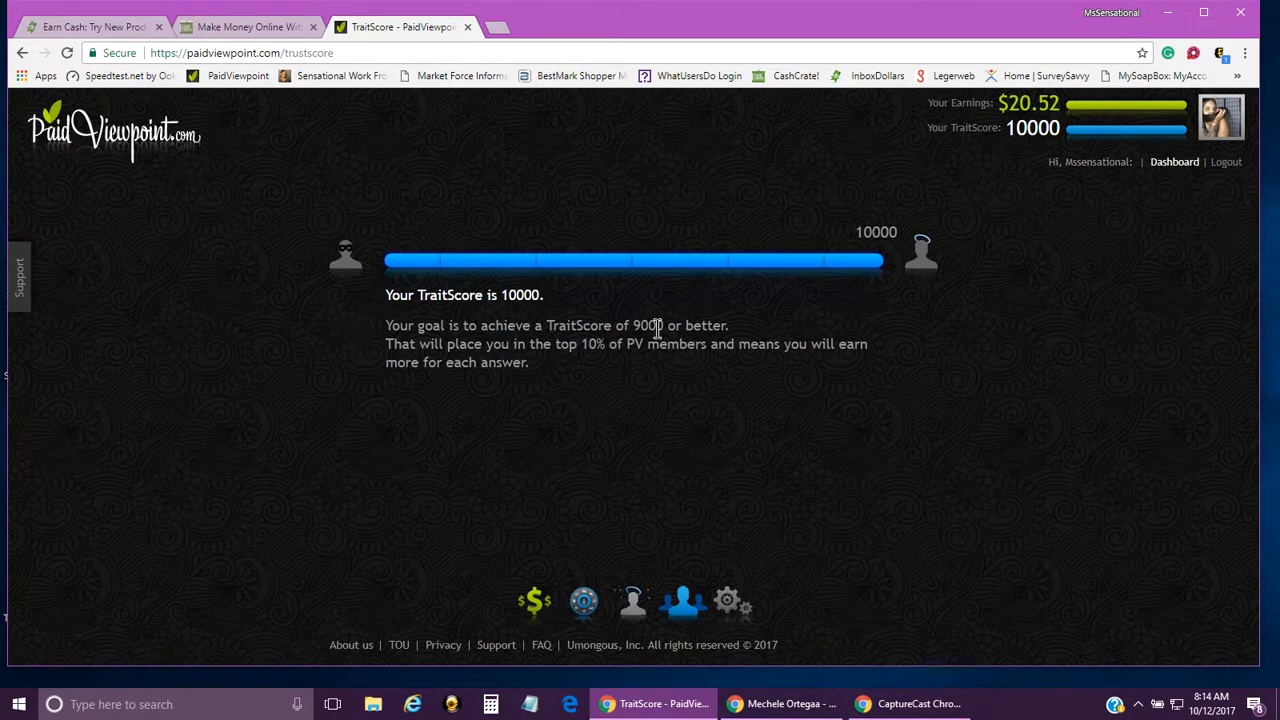
mouse_move(418, 344)
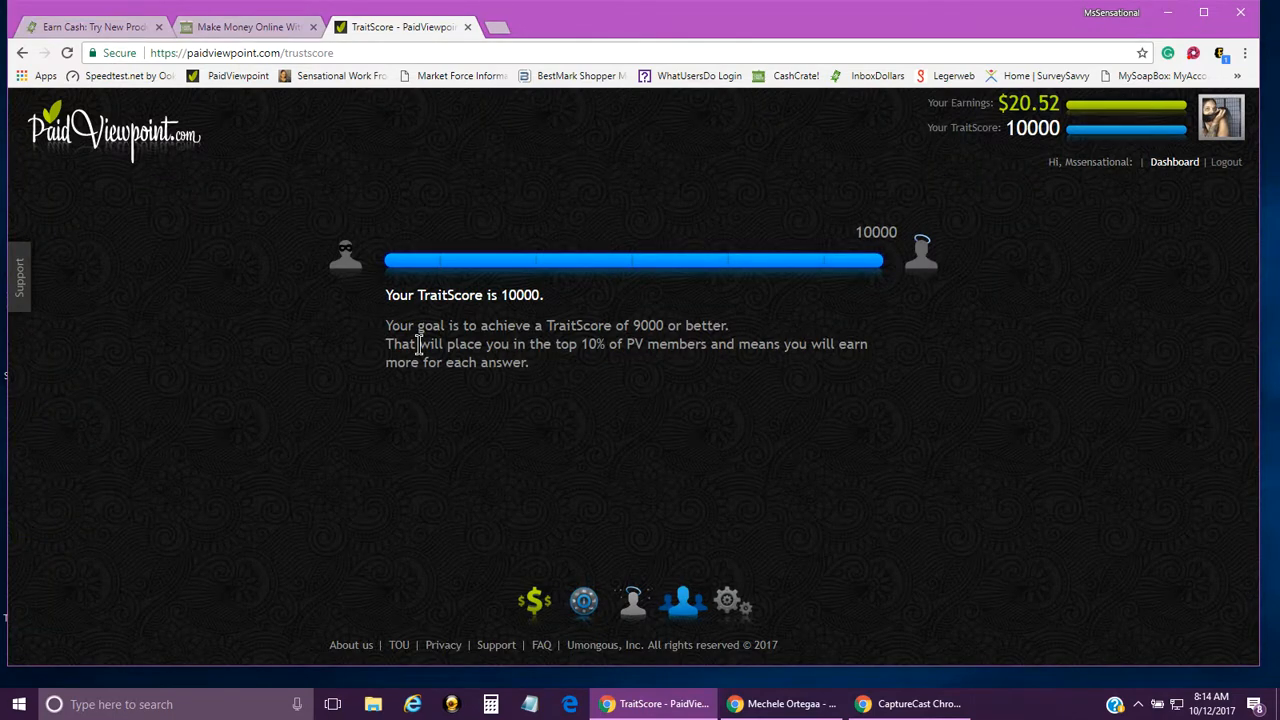
mouse_move(510, 348)
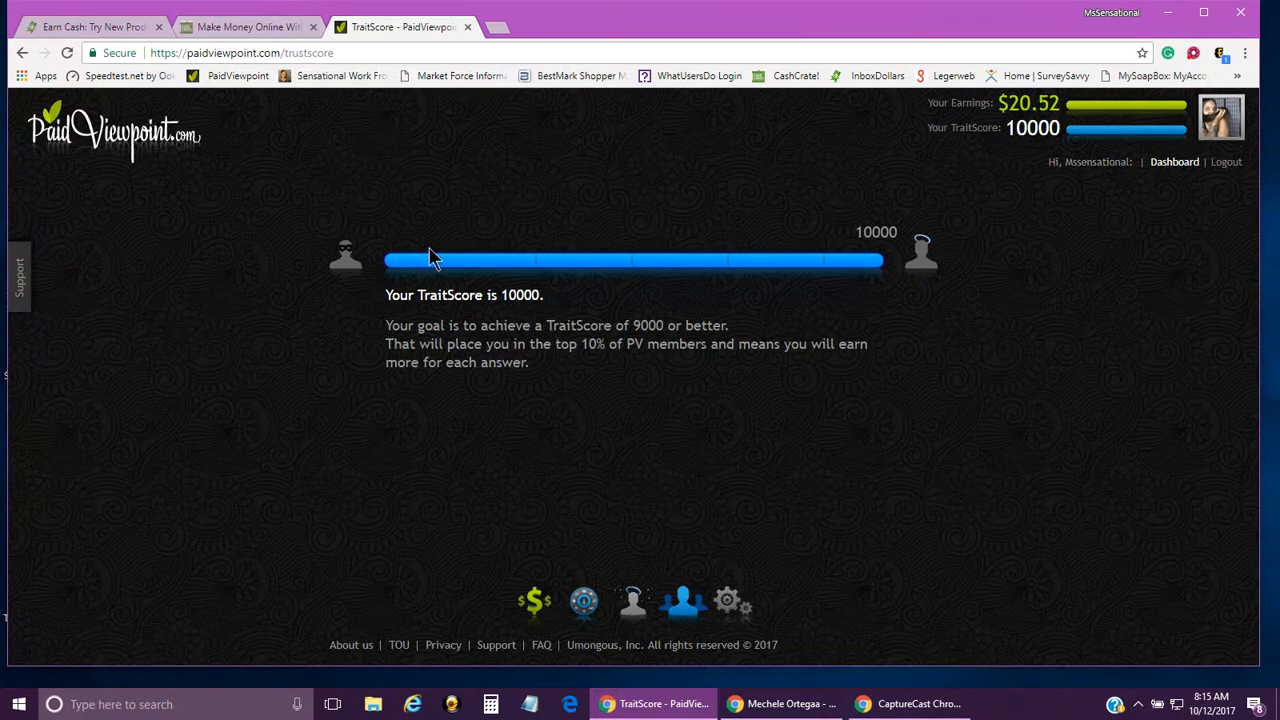
mouse_move(436, 288)
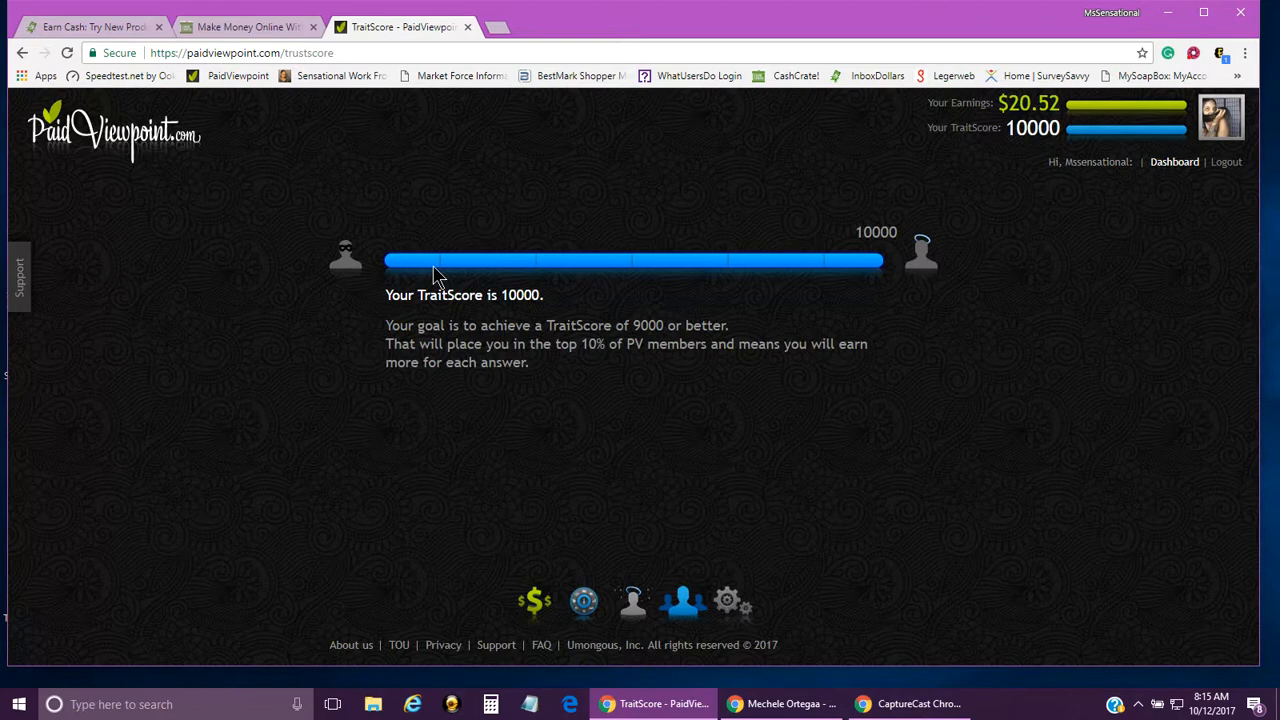
mouse_move(444, 276)
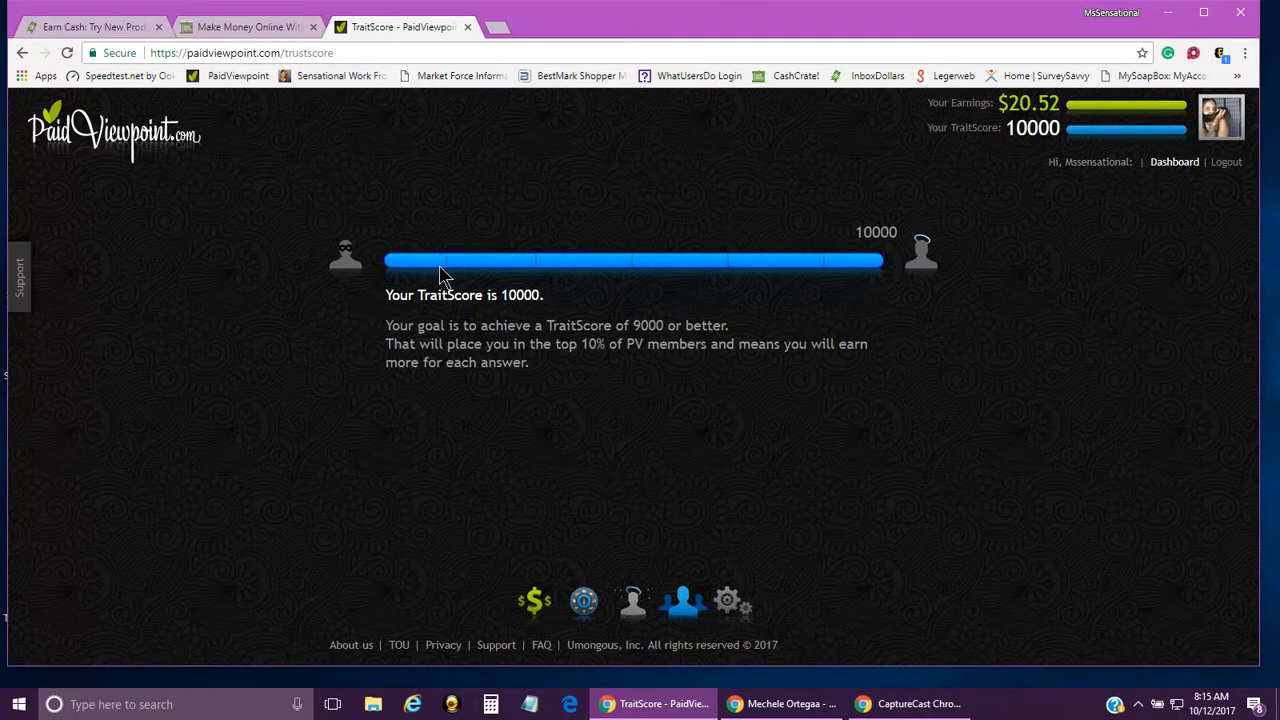